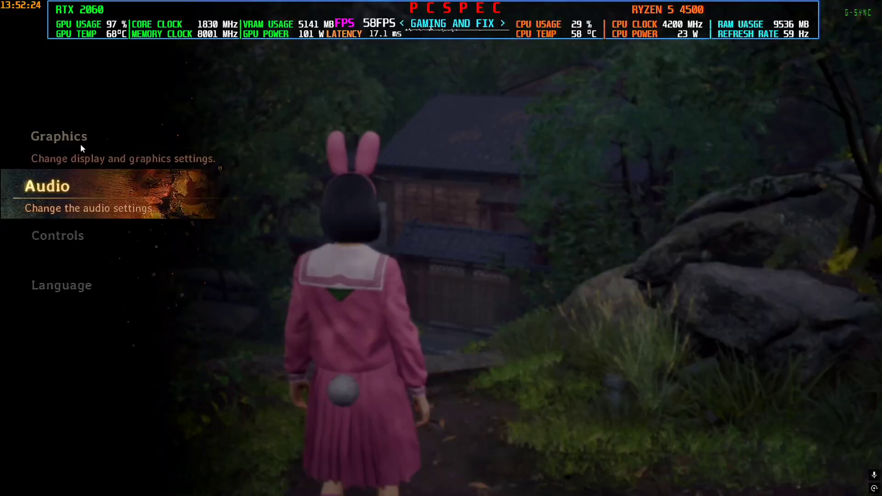
# Review the Graphics settings in Silent Hill f's Options menu before exiting to the desktop
pyautogui.click(59, 136)
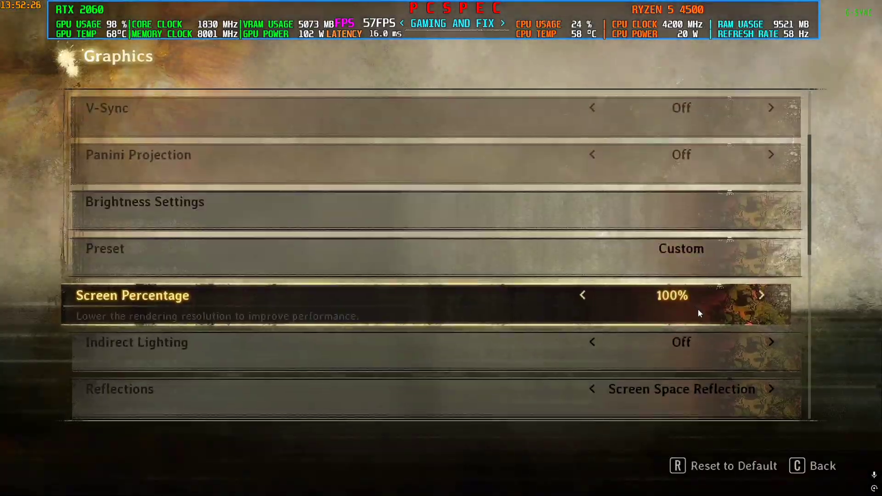
pyautogui.scroll(-3)
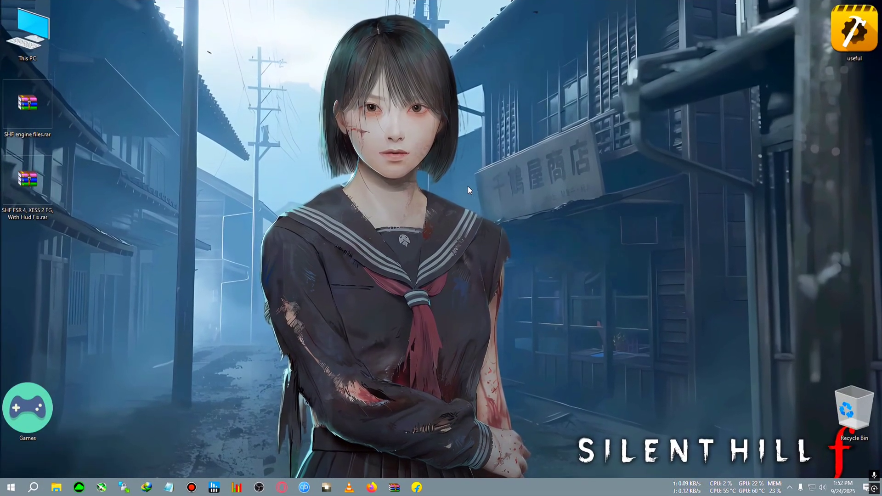
# Extract SHF engine files.rar into a same-named folder and enter that folder
pyautogui.moveTo(27, 179); pyautogui.dragTo(139, 179)
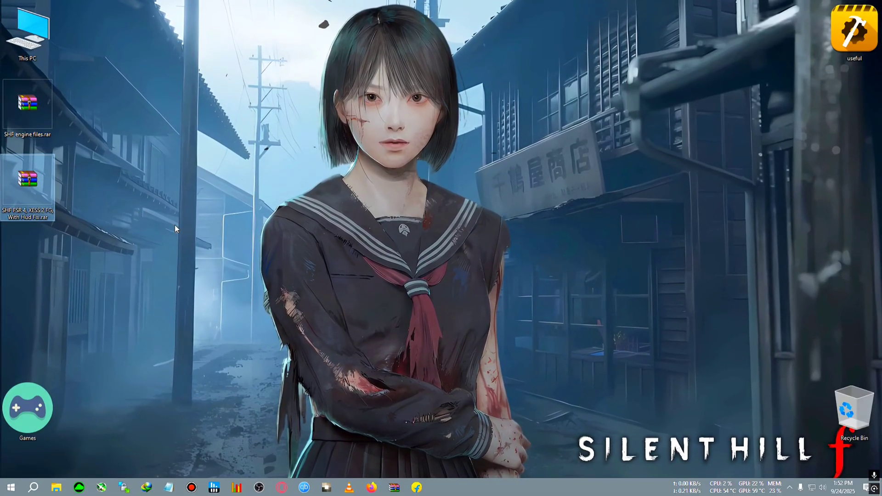
pyautogui.rightClick(24, 102)
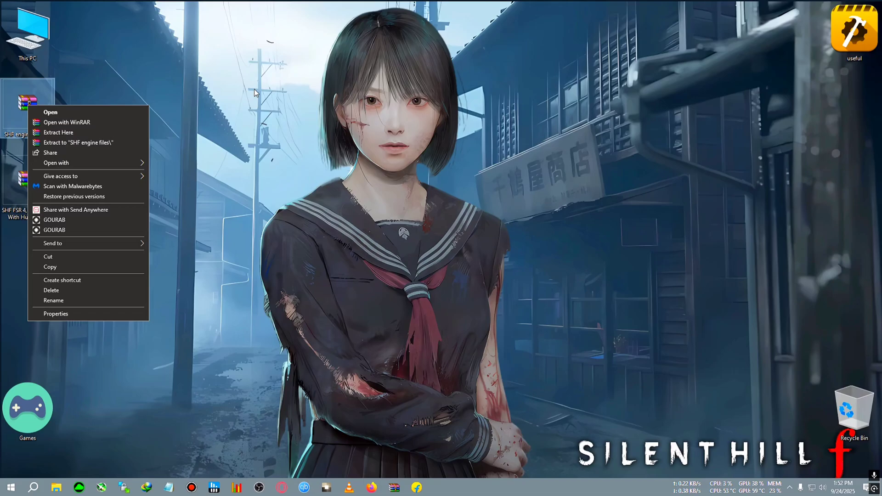
pyautogui.moveTo(95, 146)
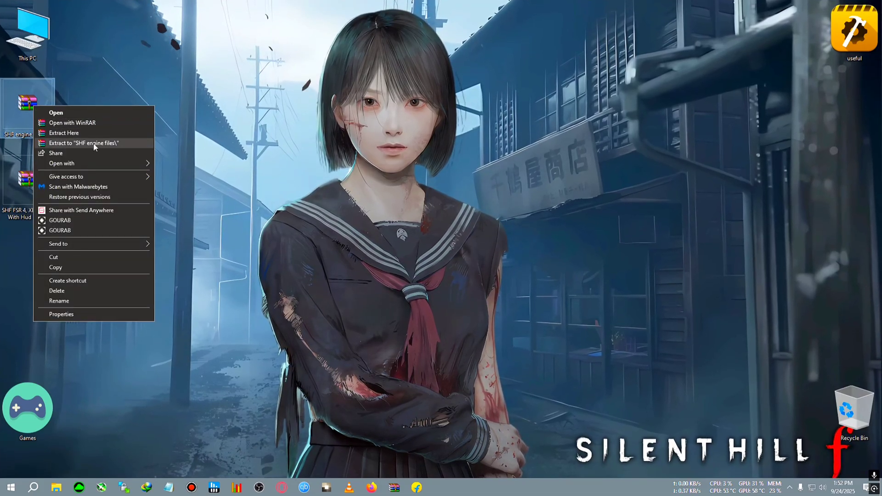
pyautogui.click(79, 142)
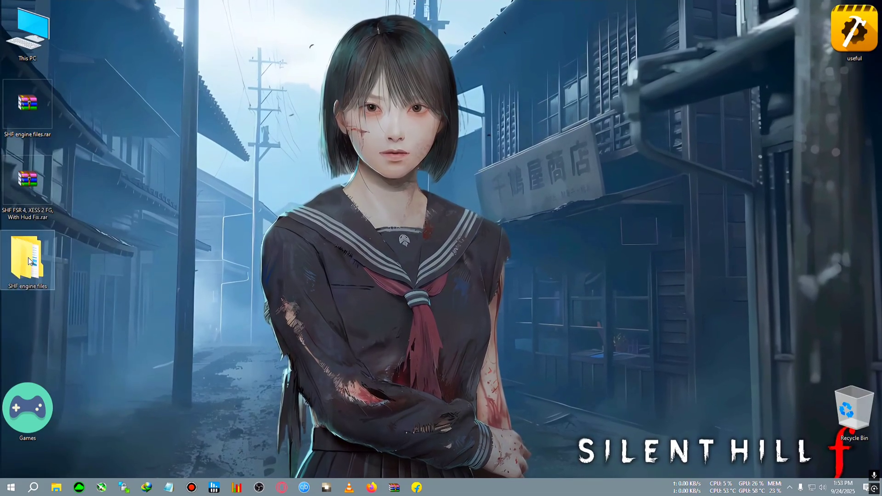
pyautogui.doubleClick(27, 257)
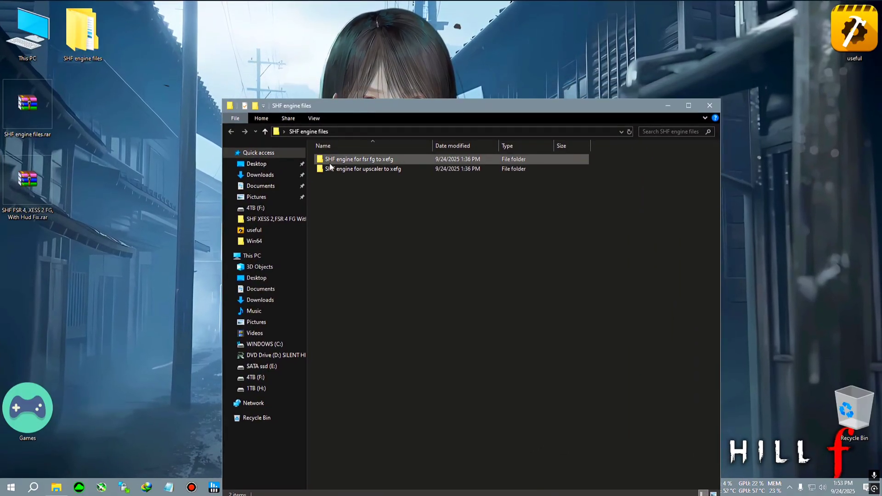
pyautogui.moveTo(379, 164)
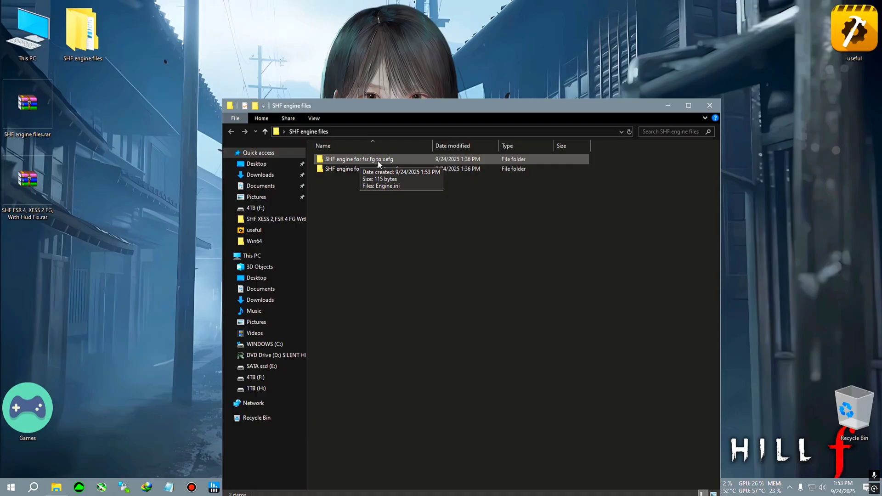
pyautogui.moveTo(364, 173)
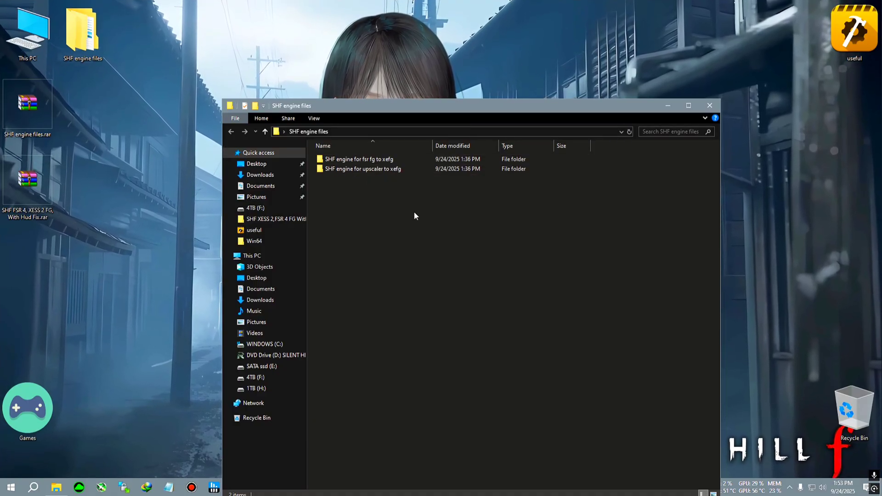
# Check the 'SHF engine for fsr fg to xefg' folder and return to SHF engine files
pyautogui.click(377, 169)
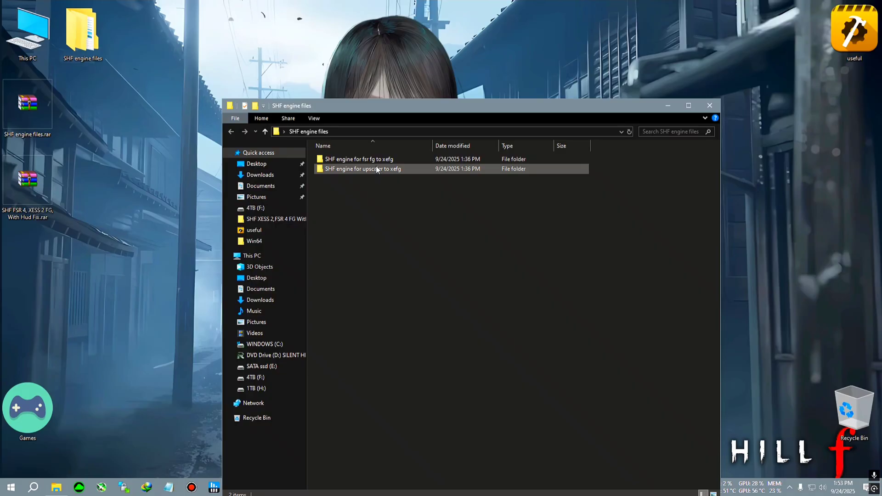
pyautogui.doubleClick(358, 159)
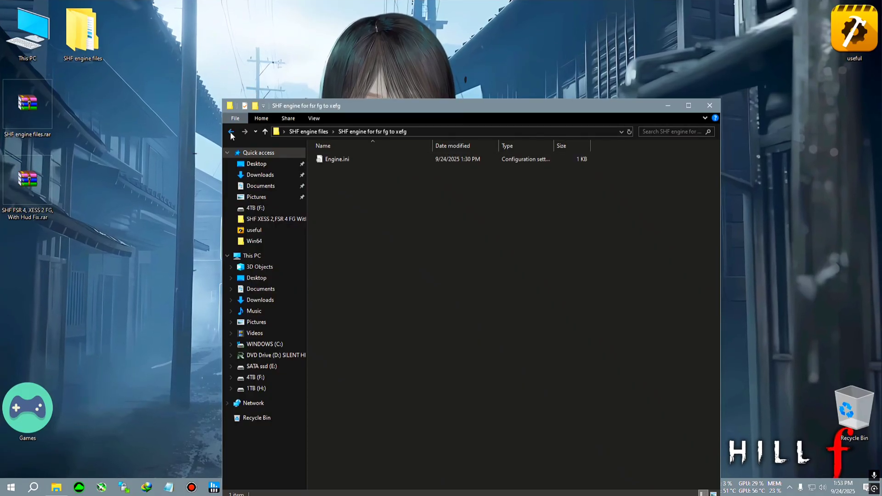
pyautogui.click(230, 133)
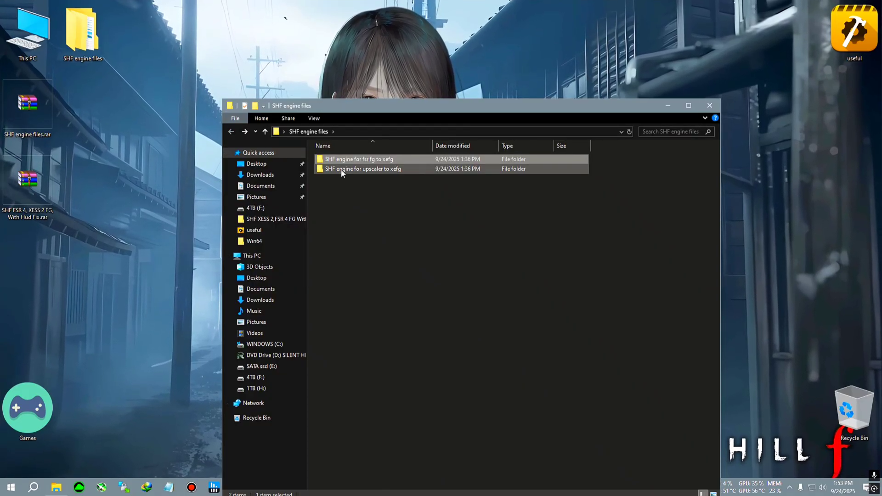
pyautogui.moveTo(383, 174)
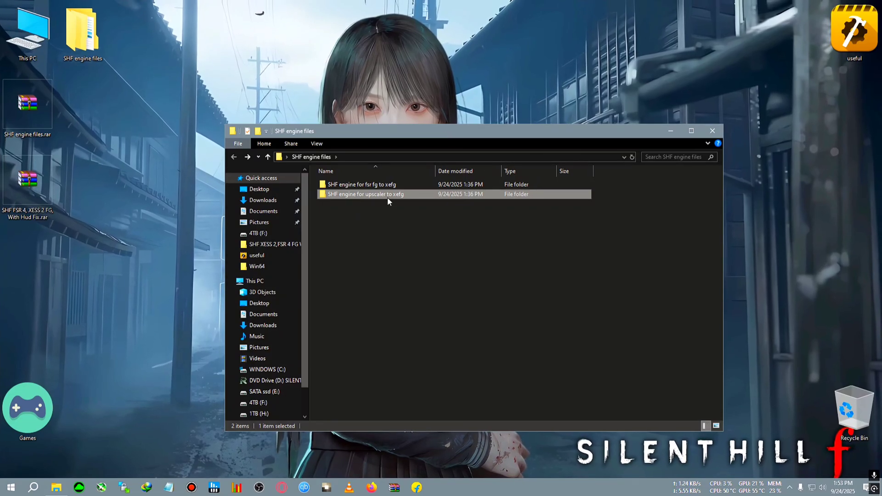
# Enter 'SHF engine for upscaler to xefg', select its Engine.ini, and bring up Run
pyautogui.click(383, 184)
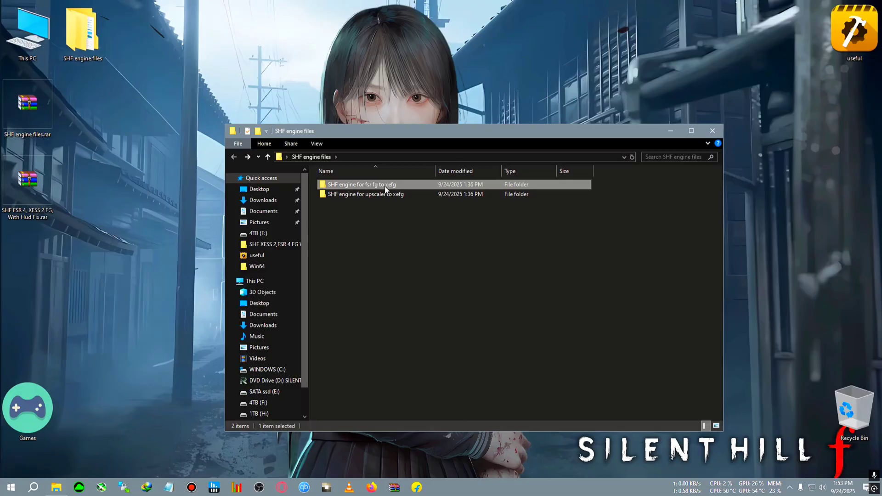
pyautogui.doubleClick(366, 194)
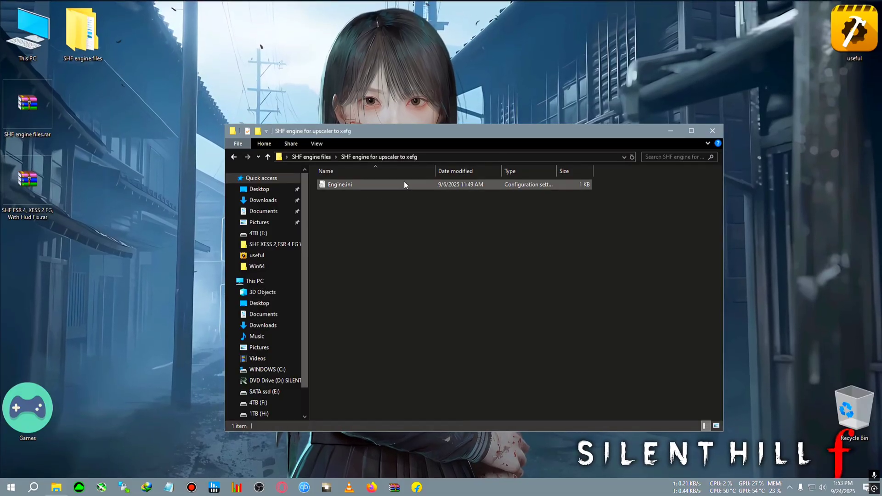
pyautogui.click(340, 184)
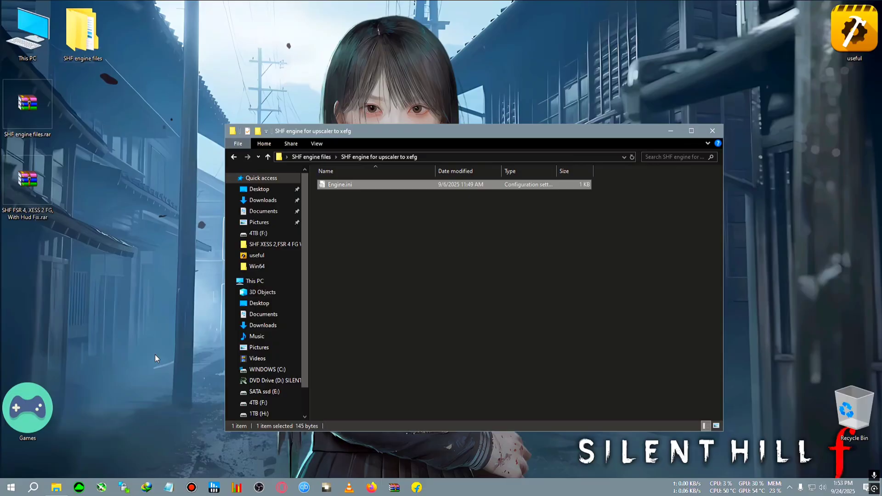
pyautogui.click(6, 485)
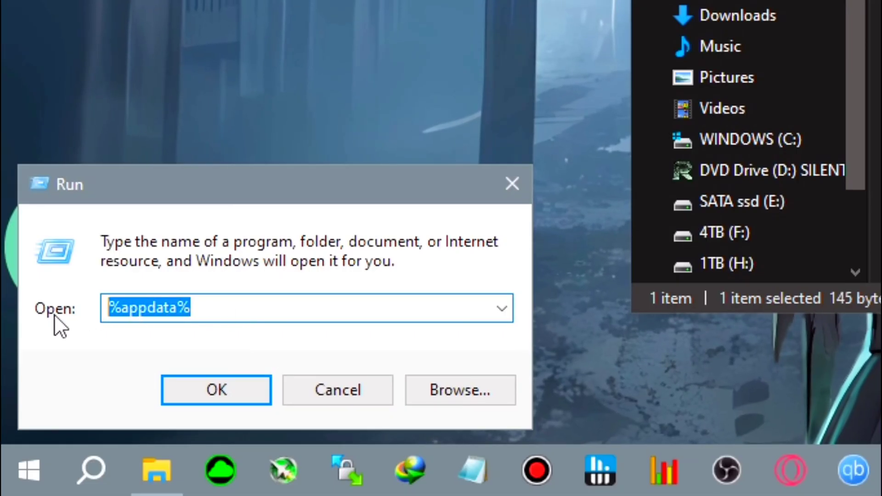
# Run %appdata% to reach the Roaming AppData folder
pyautogui.write('%a')
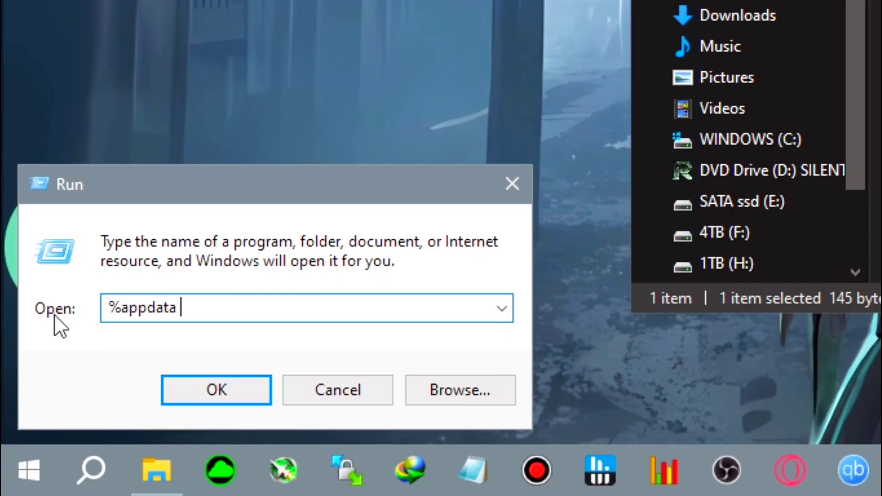
pyautogui.click(216, 390)
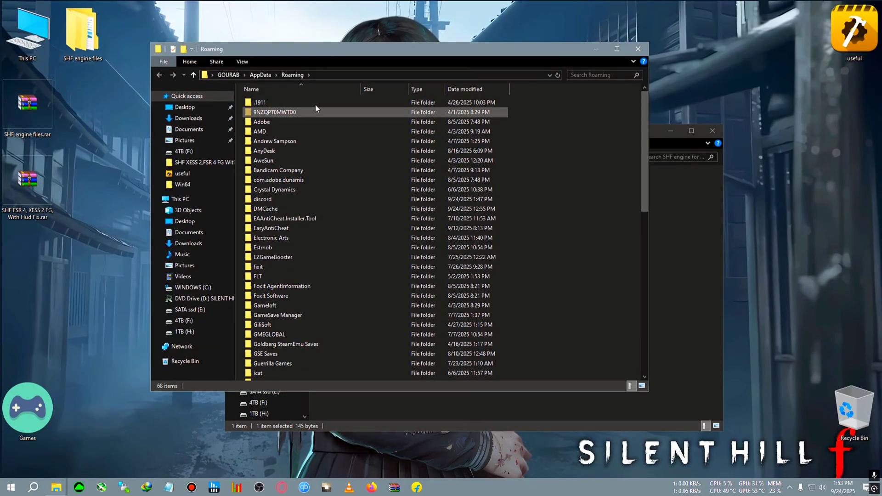
# Navigate from AppData into Local\SHF\Saved\Config toward the Windows config folder
pyautogui.click(260, 75)
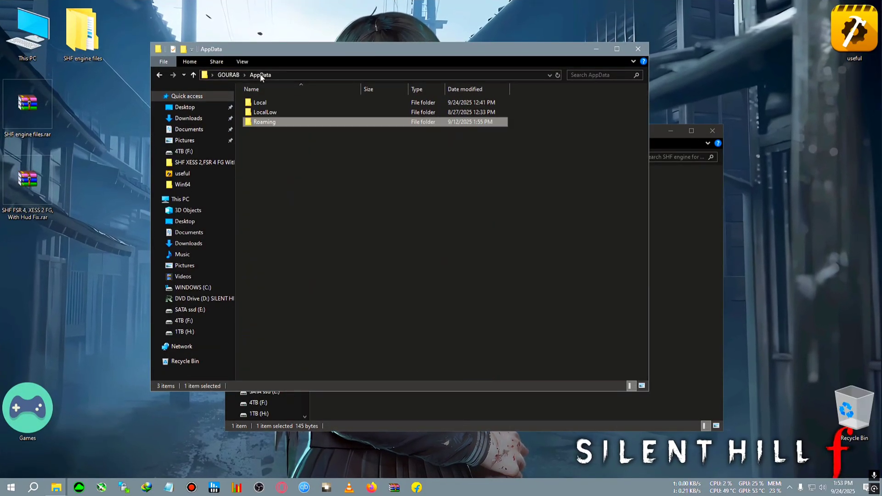
pyautogui.doubleClick(259, 102)
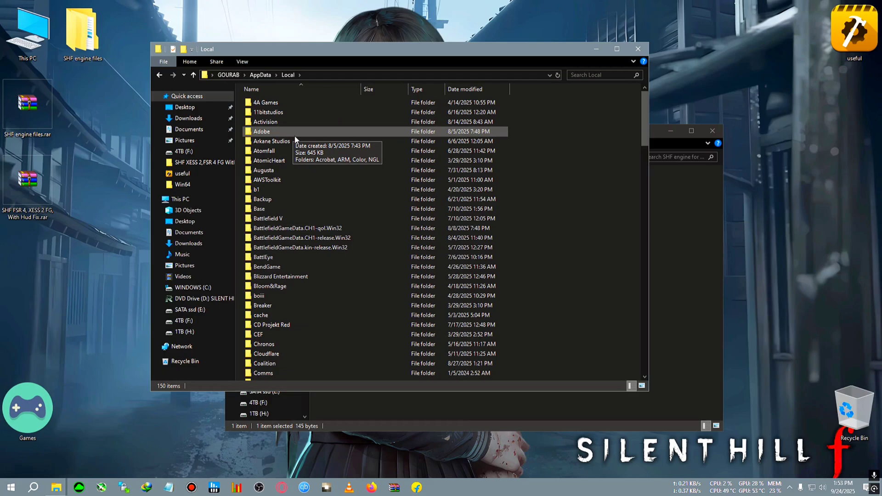
pyautogui.scroll(-3)
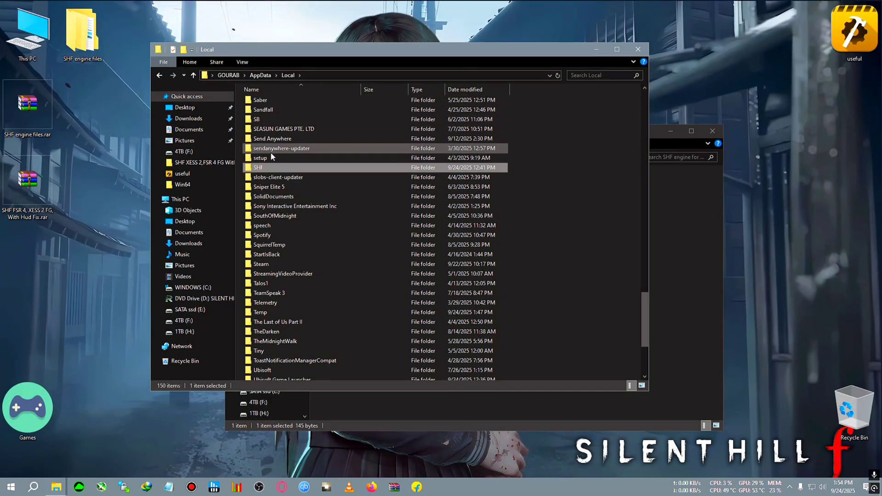
pyautogui.doubleClick(258, 167)
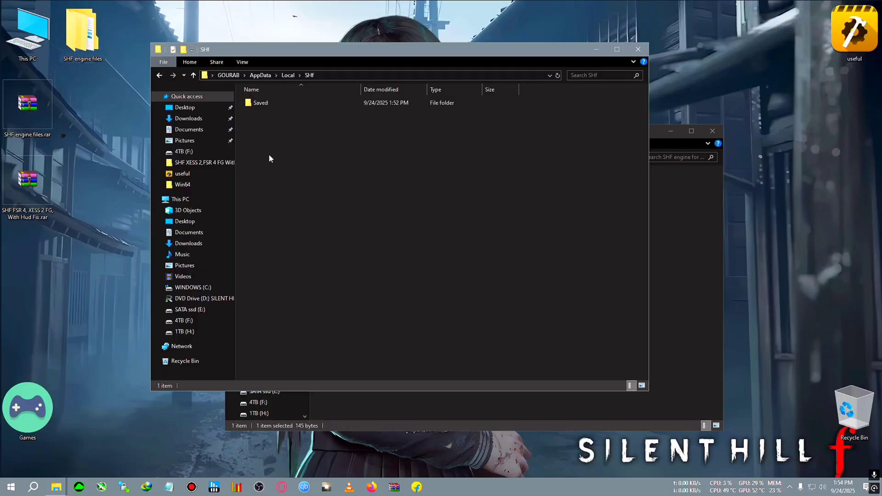
pyautogui.doubleClick(261, 103)
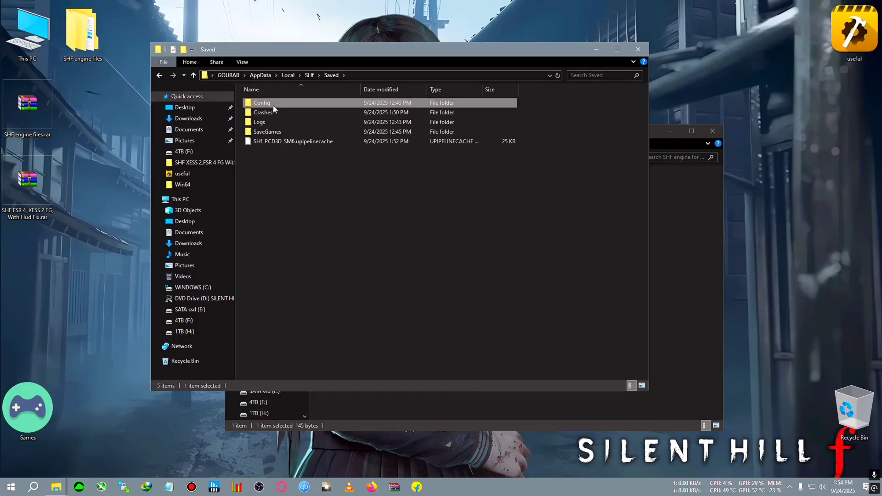
pyautogui.doubleClick(261, 103)
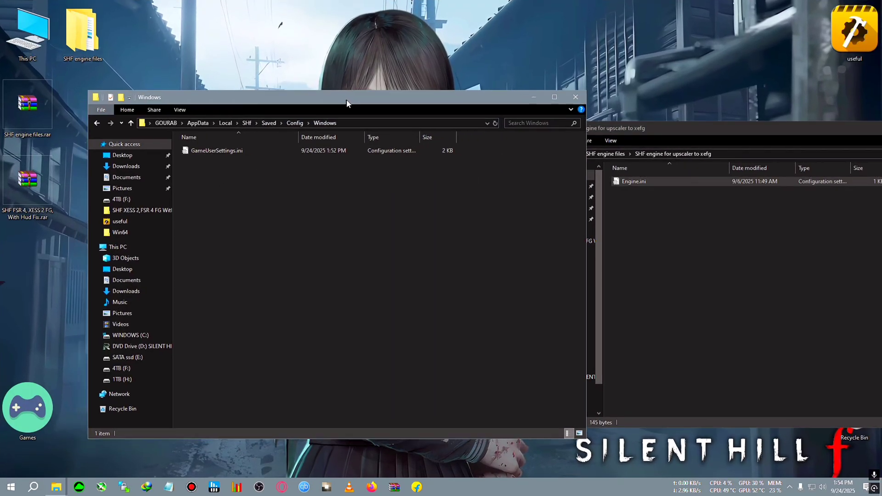
# Check the game's saved Engine.ini properties for the Read-only flag
pyautogui.rightClick(634, 181)
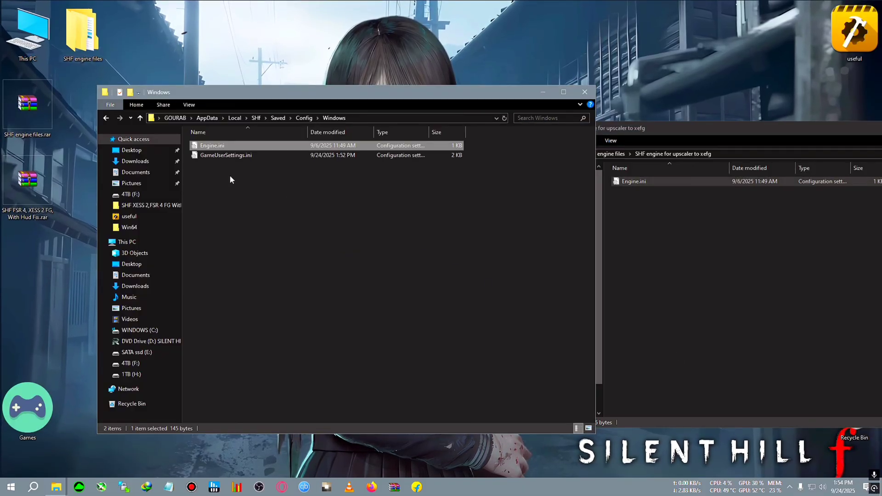
pyautogui.rightClick(213, 145)
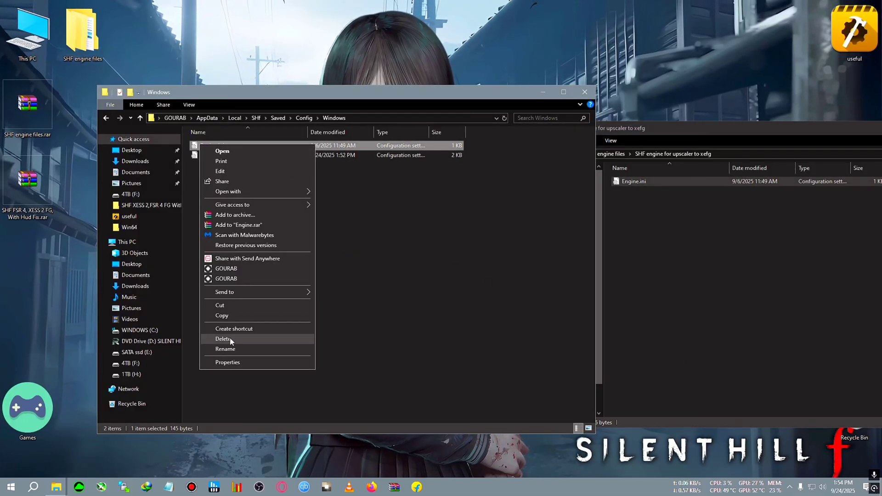
pyautogui.click(228, 362)
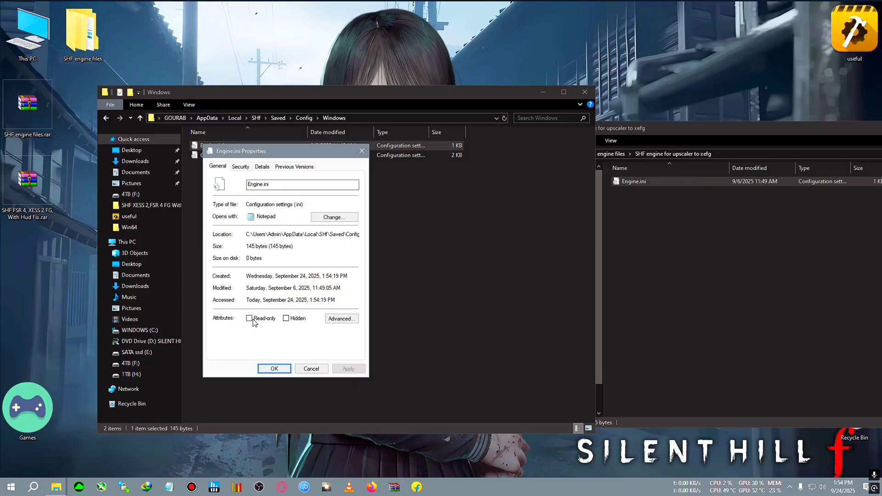
pyautogui.click(249, 318)
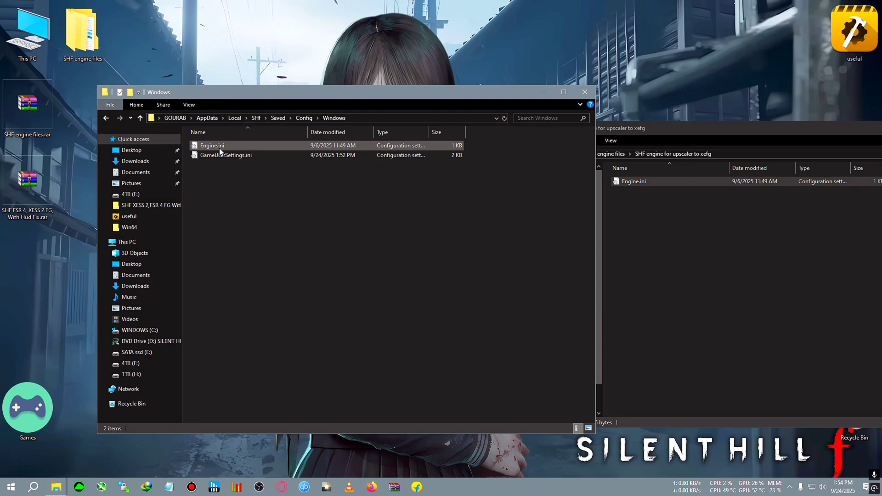
# Delete the game's Engine.ini and load the upscaler-to-XeFG Engine.ini in Notepad
pyautogui.click(211, 146)
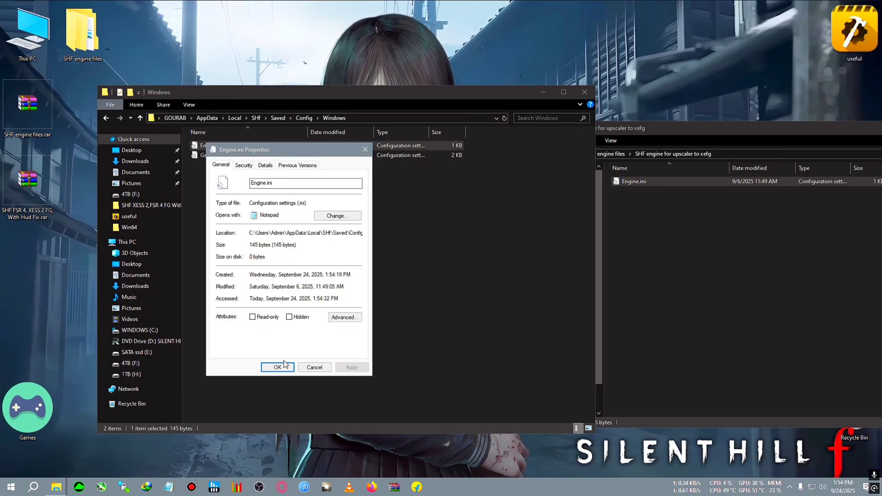
pyautogui.click(276, 368)
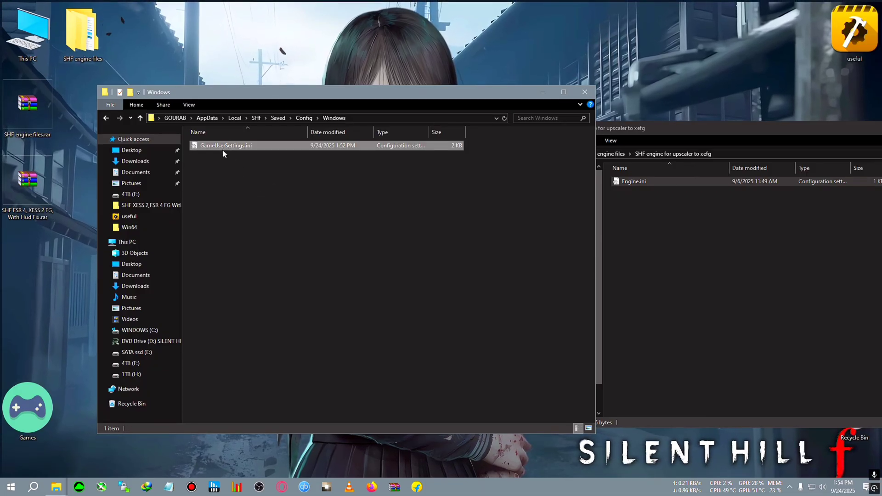
pyautogui.click(226, 145)
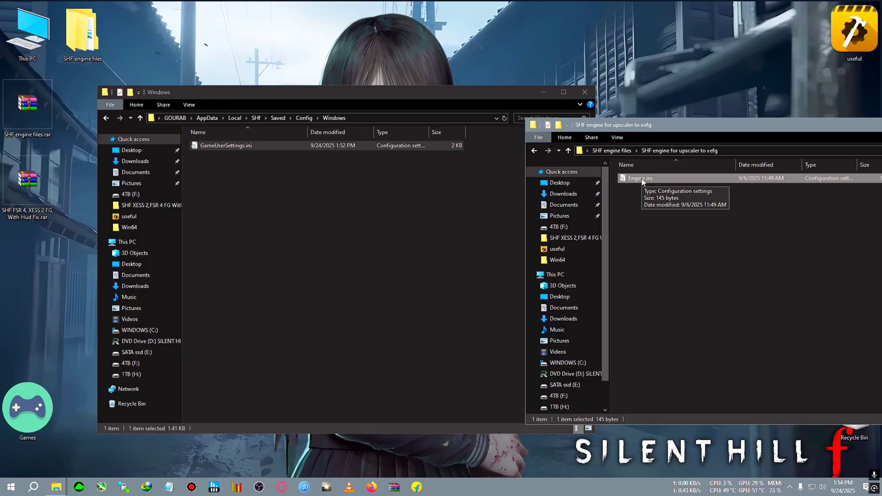
pyautogui.doubleClick(640, 178)
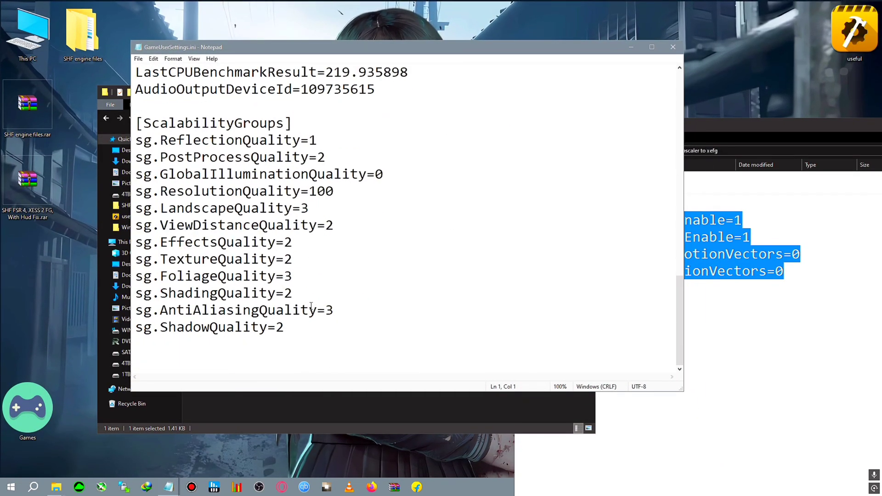
# Paste the [SystemSettings] Streamline/DLSS block at the end of GameUserSettings.ini and save
pyautogui.click(289, 328)
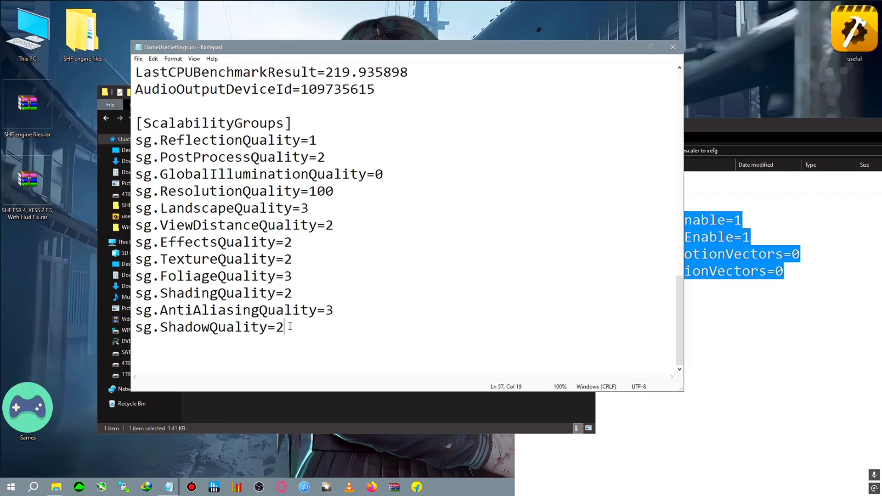
pyautogui.press('Enter')
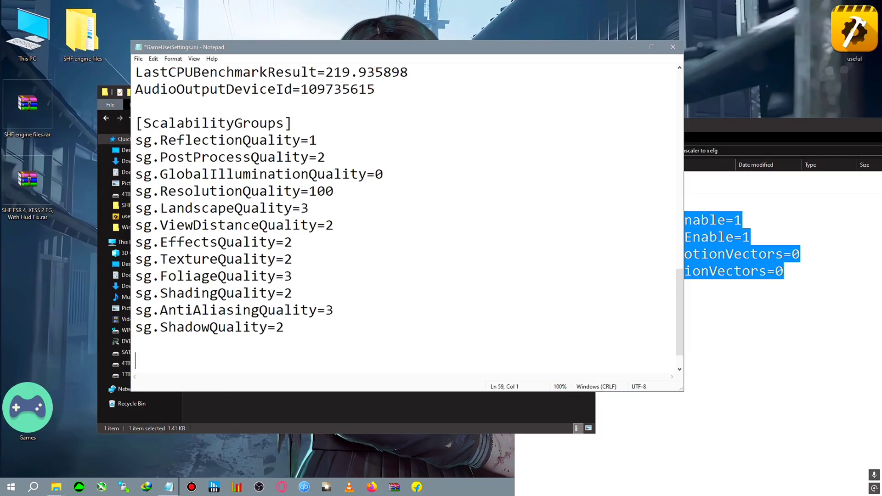
pyautogui.rightClick(148, 336)
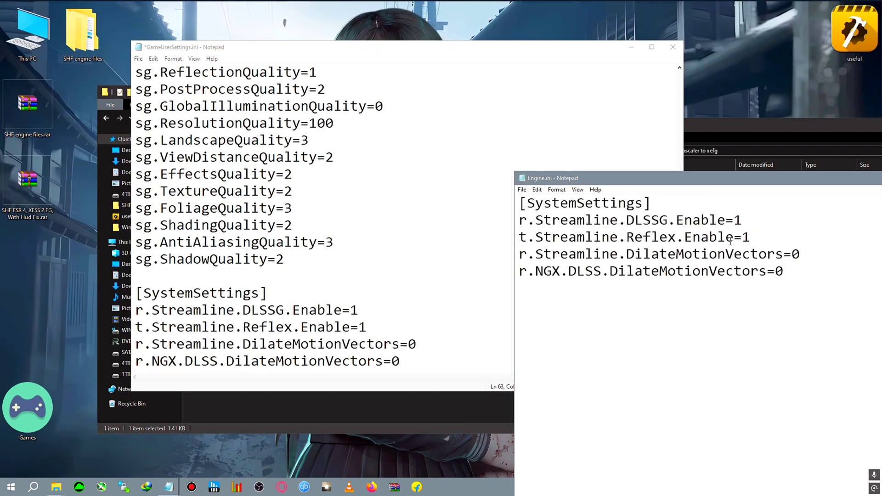
pyautogui.click(138, 59)
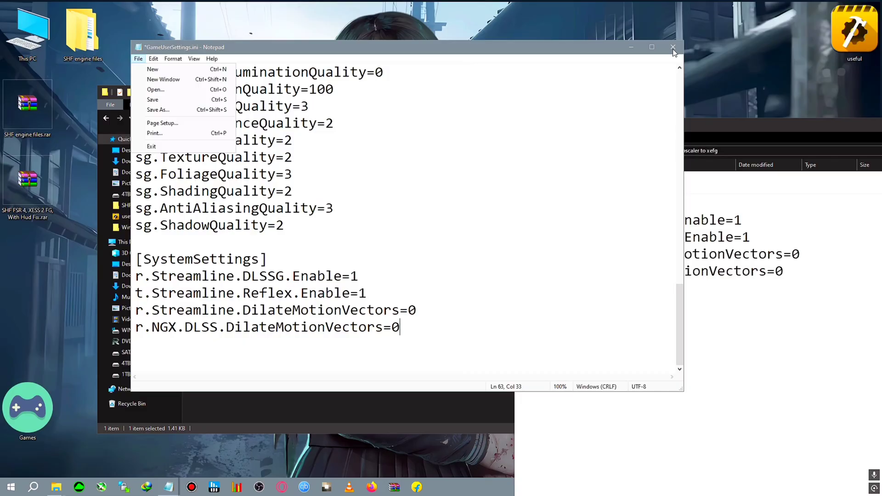
pyautogui.click(673, 47)
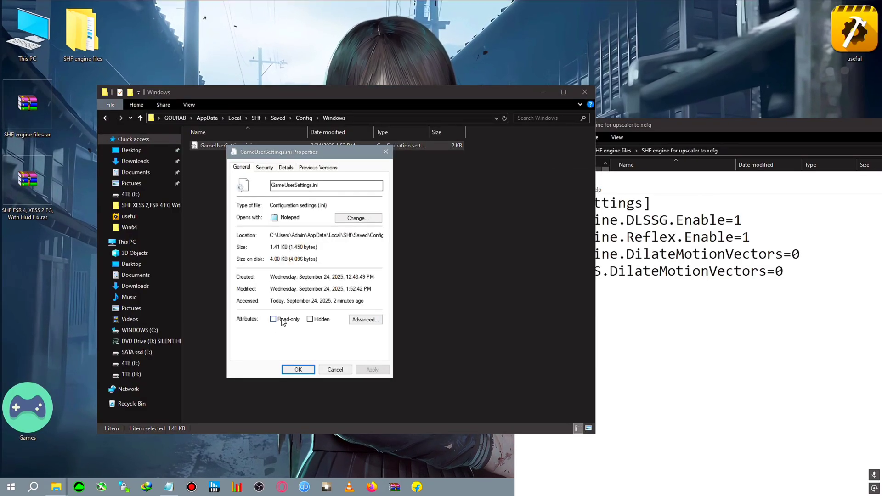
# Mark GameUserSettings.ini as Read-only
pyautogui.click(273, 320)
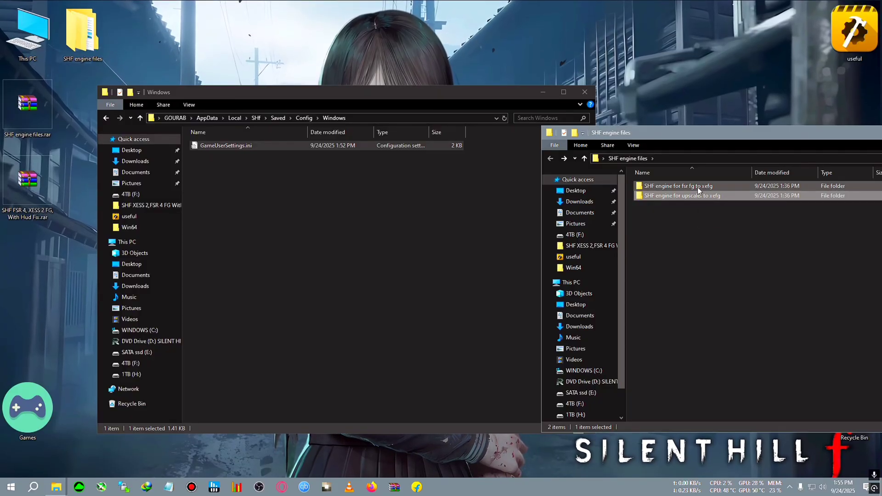
# Copy the fsr-fg-to-xefg Engine.ini into Config\Windows and make it Read-only
pyautogui.doubleClick(678, 186)
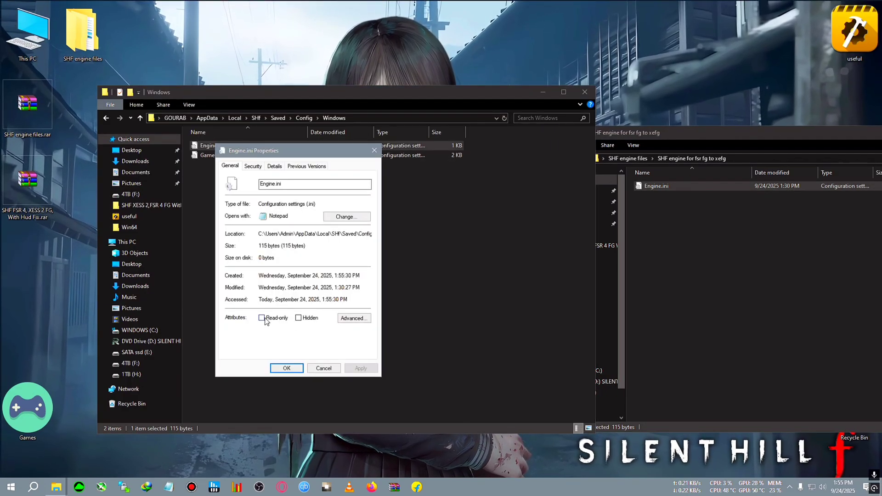
pyautogui.click(261, 318)
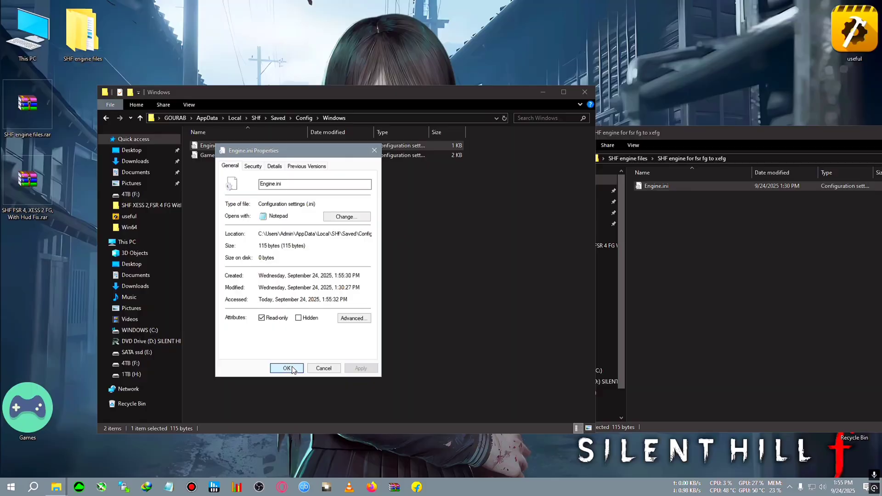
pyautogui.click(287, 367)
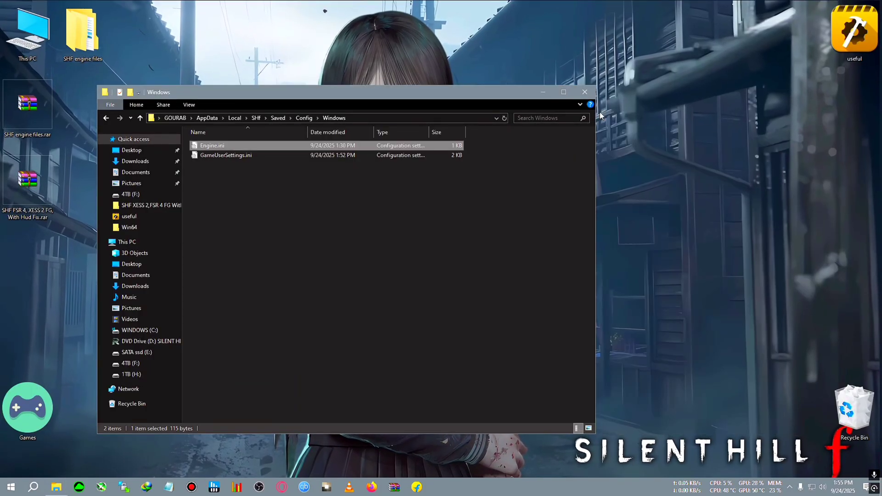
# Extract the FSR 4 mod archive into its own folder
pyautogui.rightClick(26, 180)
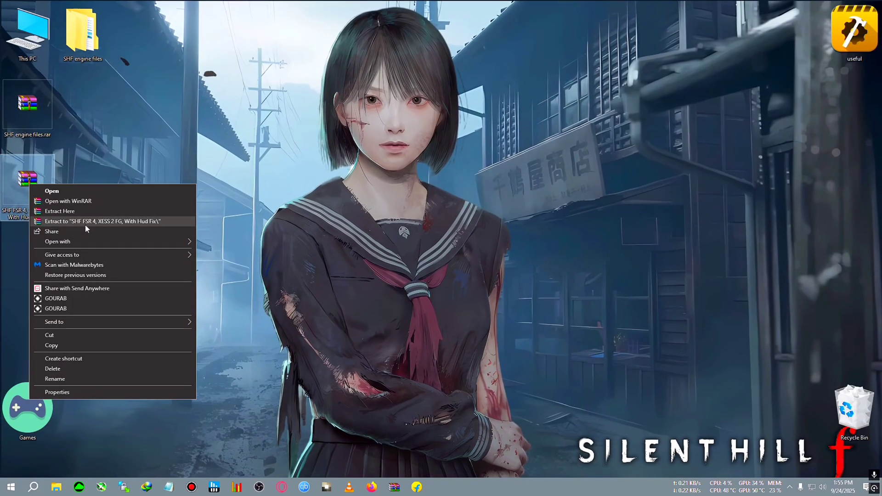
pyautogui.click(102, 222)
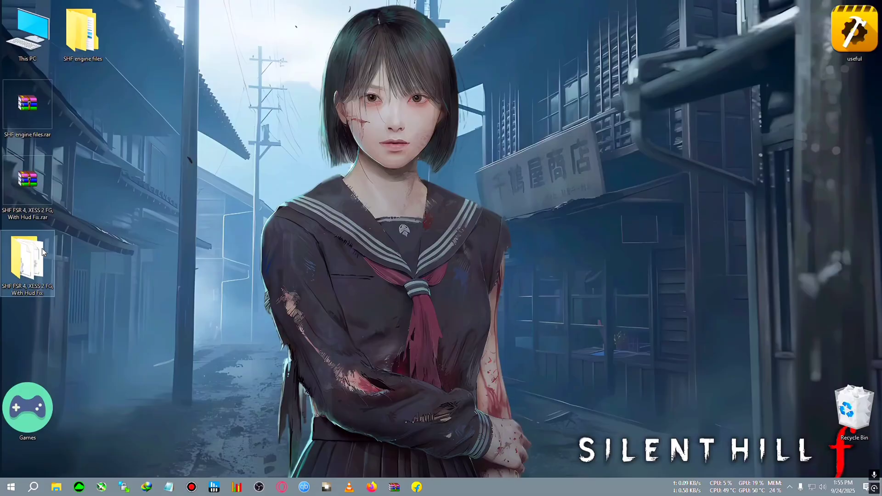
# Copy the extracted FSR 4 files into E:\SILENT HILL f\SHF\Binaries\Win64, replacing existing files
pyautogui.doubleClick(27, 259)
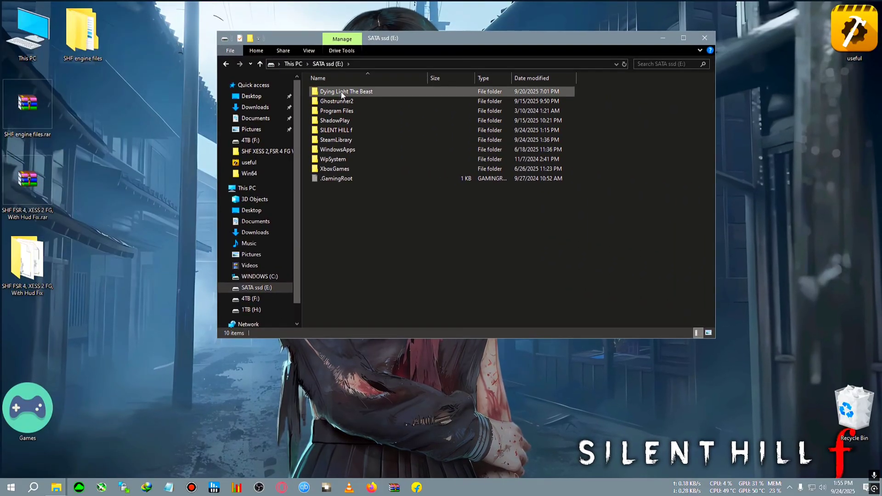
pyautogui.moveTo(348, 132)
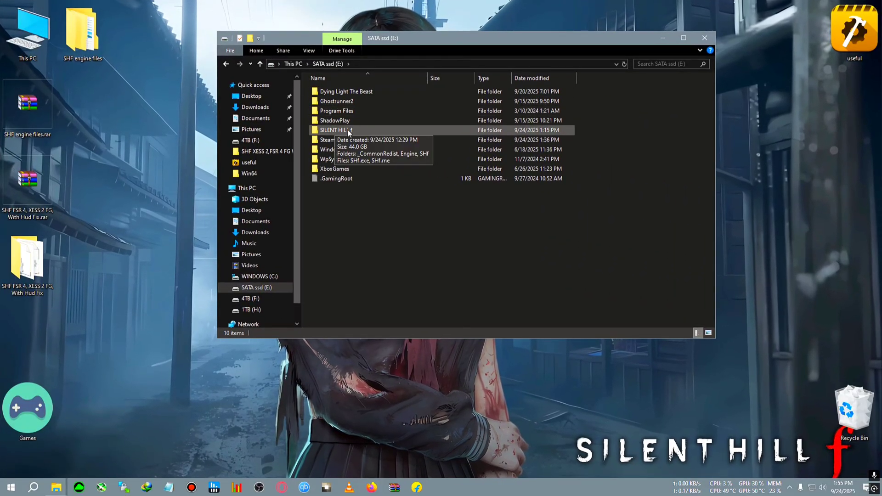
pyautogui.doubleClick(337, 131)
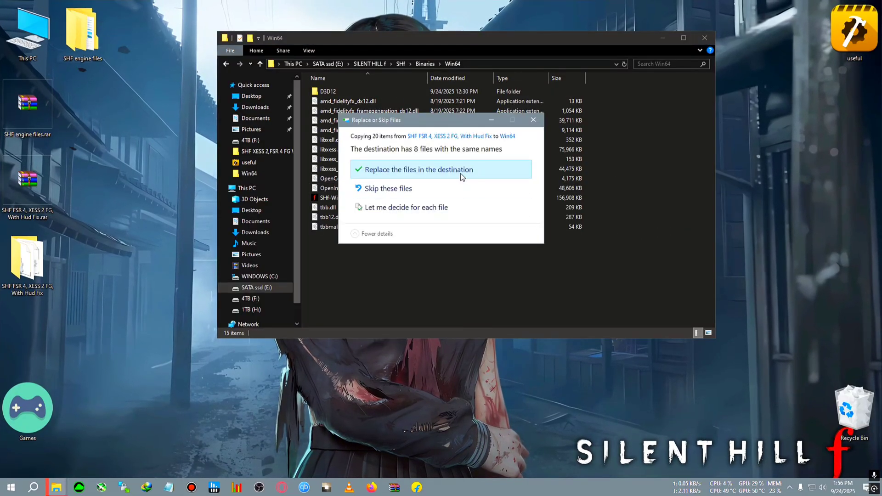
pyautogui.click(419, 169)
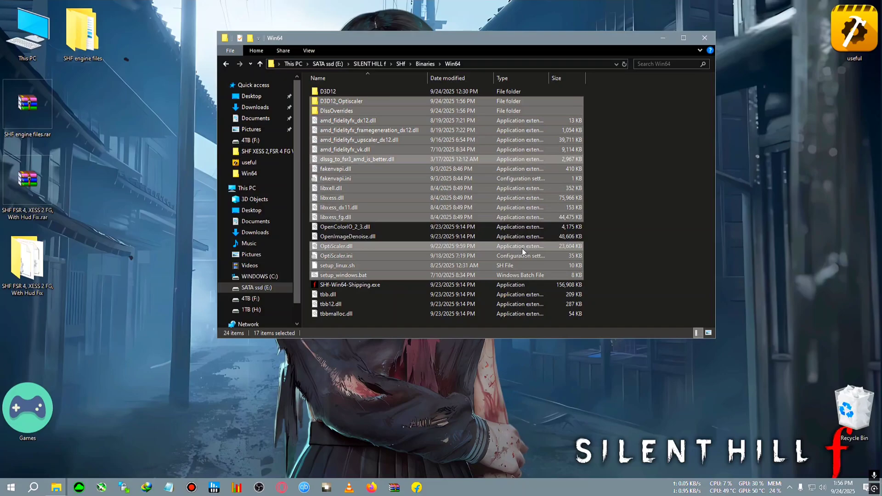
pyautogui.moveTo(345, 280)
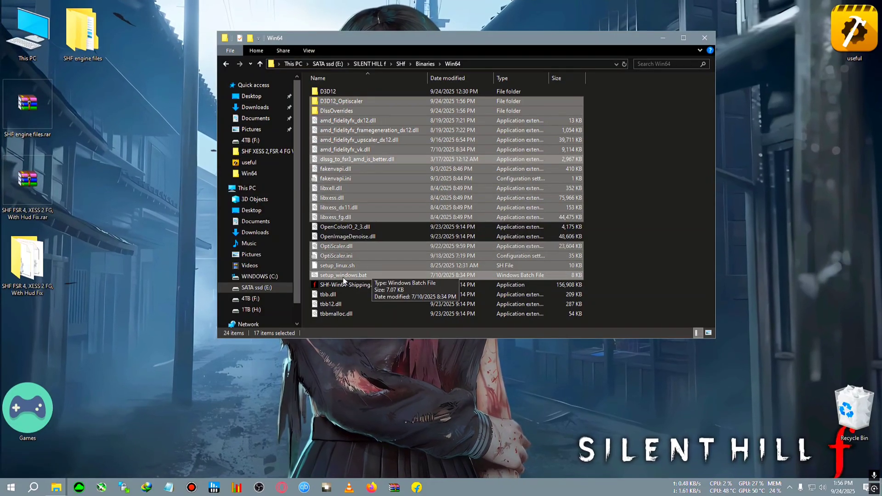
# Run setup_windows.bat, choosing dxgi.dll and option 2 for an Nvidia GPU
pyautogui.doubleClick(343, 275)
pyautogui.write('1')
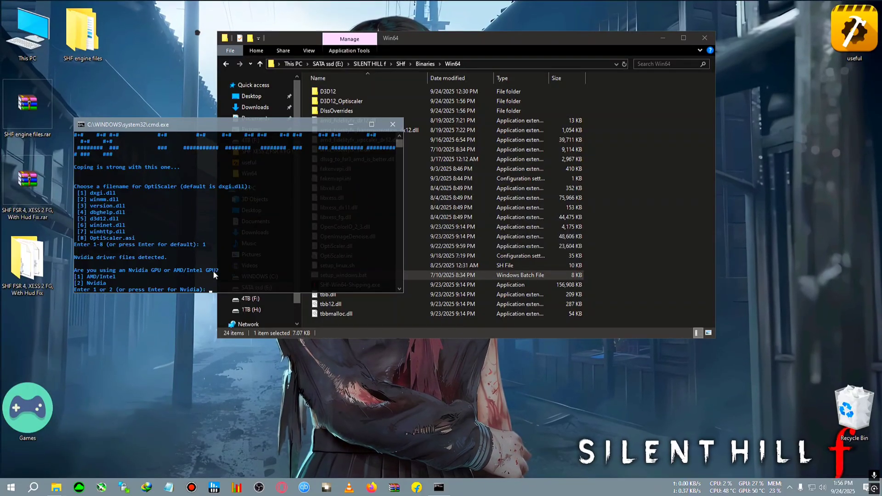
pyautogui.write('2')
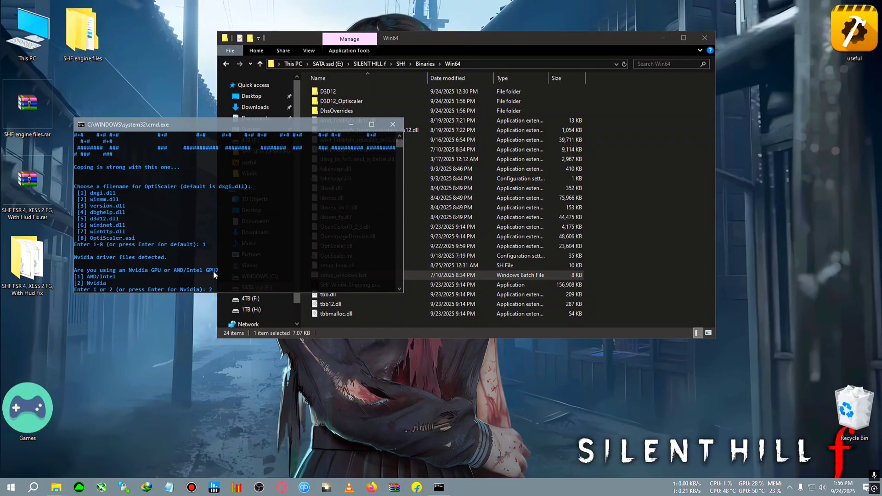
pyautogui.press('enter')
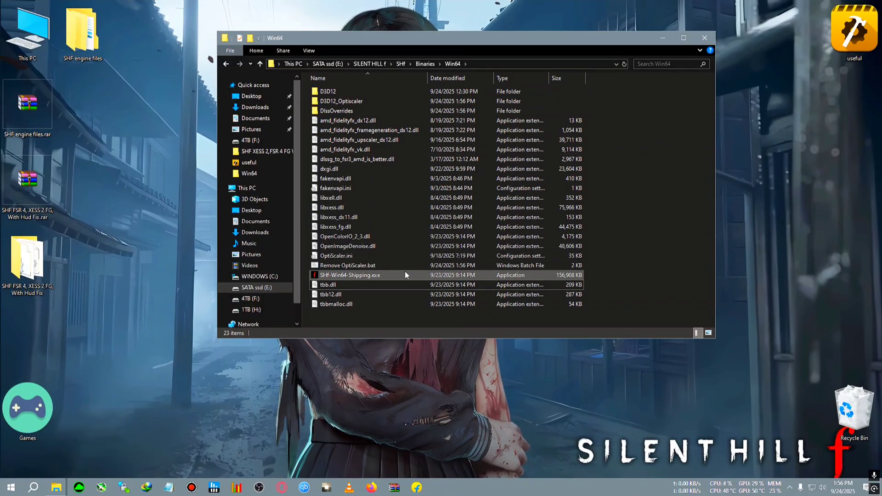
# Open OptiScaler.ini in Notepad for editing
pyautogui.click(336, 255)
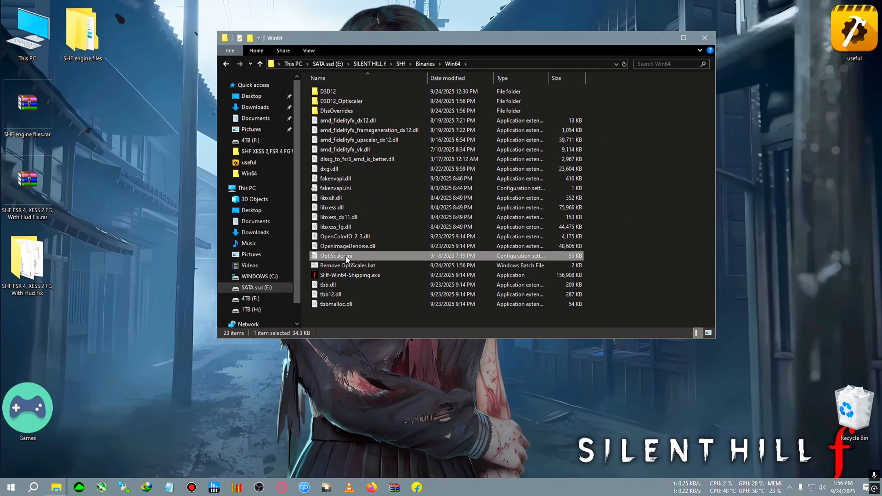
pyautogui.doubleClick(336, 255)
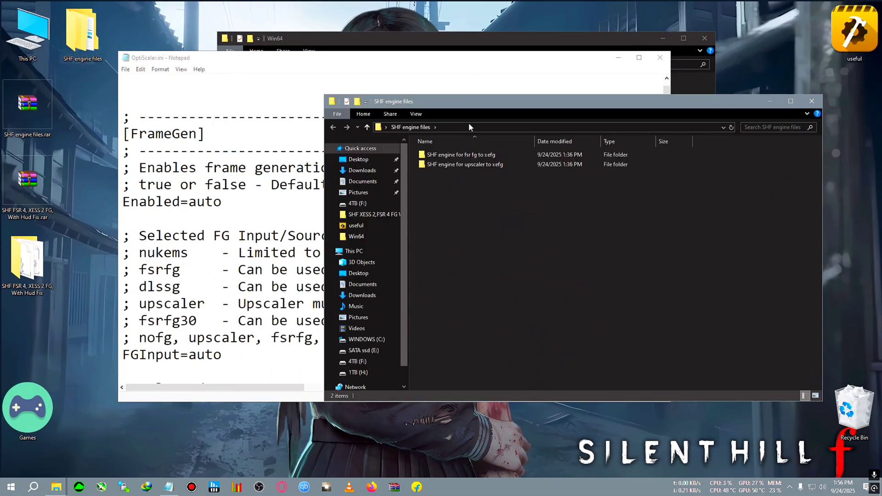
pyautogui.click(184, 57)
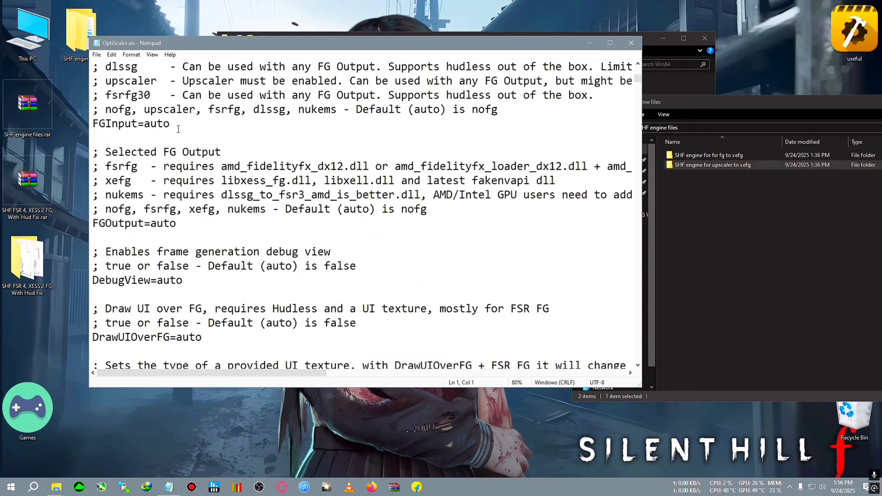
# Change FGInput from auto to fsrfg and FGOutput to xefg, then close the file
pyautogui.doubleClick(156, 123)
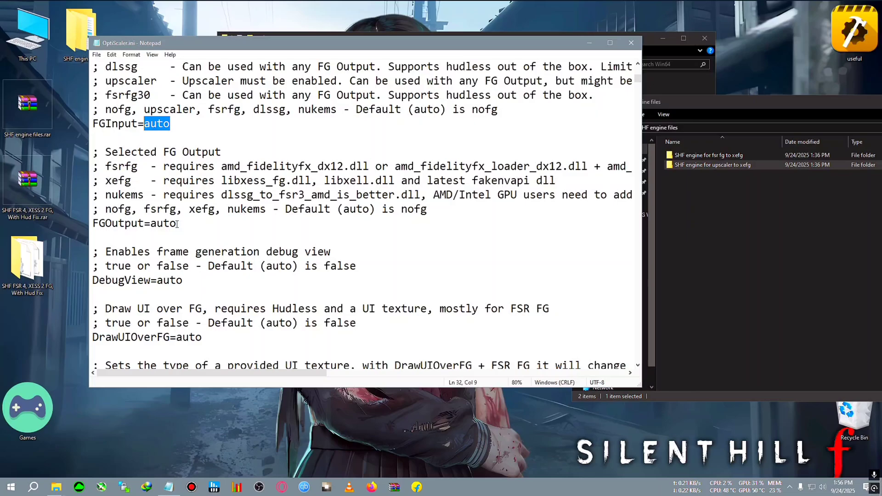
pyautogui.doubleClick(163, 223)
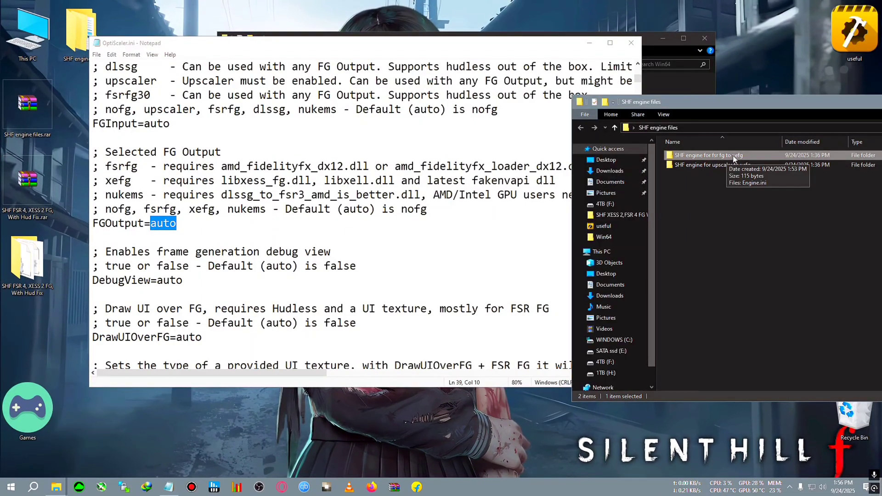
pyautogui.write('f')
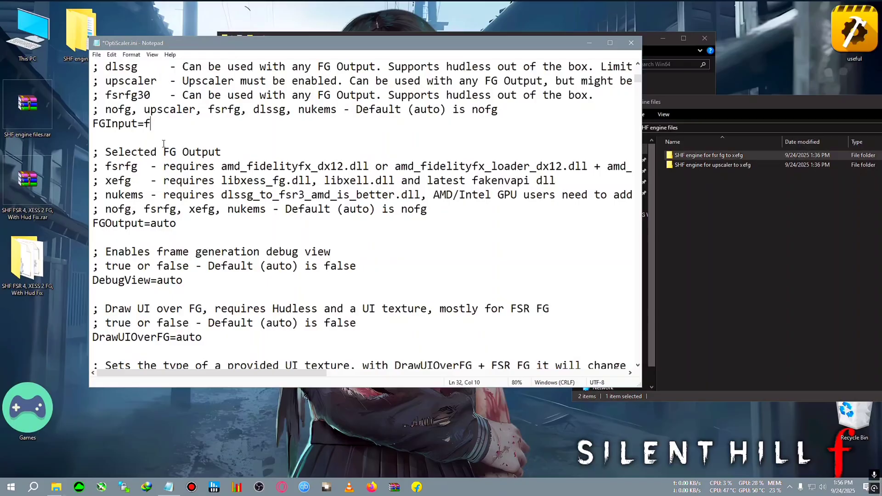
pyautogui.write('srfg')
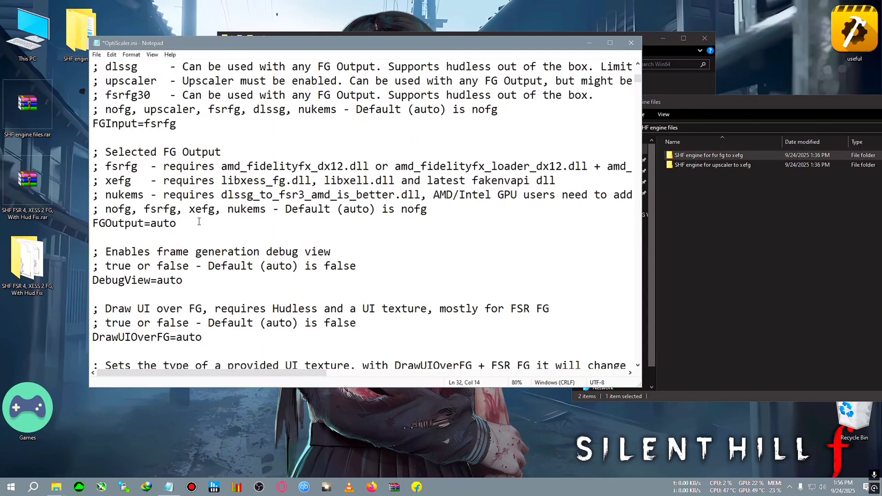
pyautogui.write('xefg')
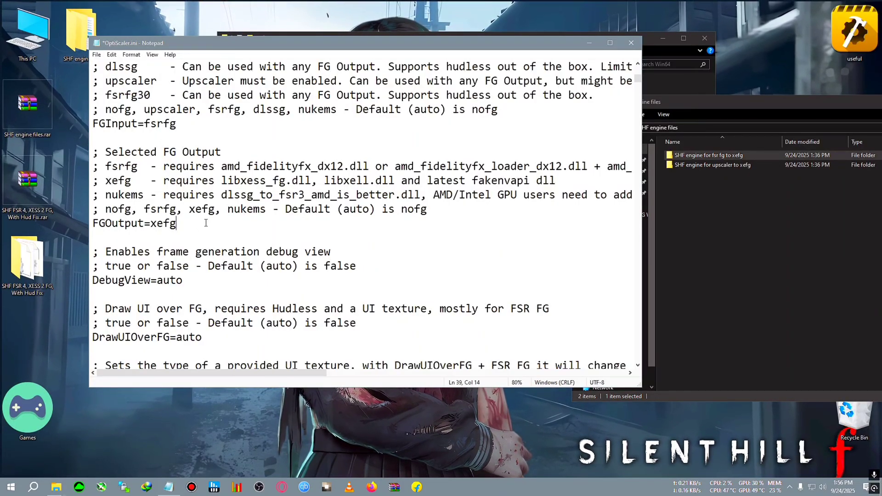
pyautogui.click(96, 55)
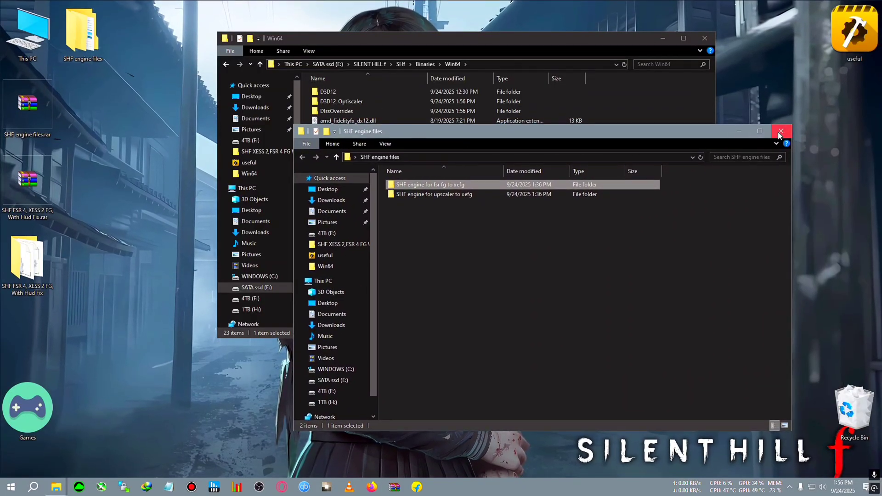
# In E:\SILENT HILL f, send SHf.exe to the desktop as a shortcut
pyautogui.click(781, 131)
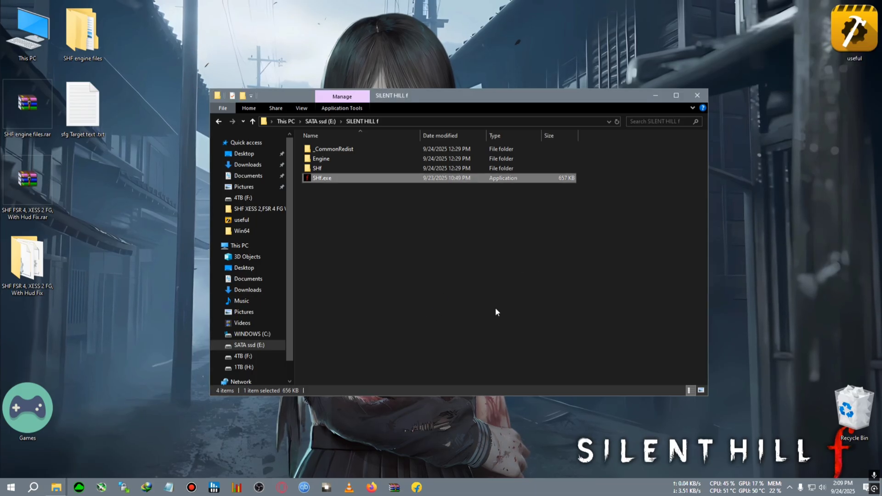
pyautogui.moveTo(391, 95); pyautogui.dragTo(458, 119)
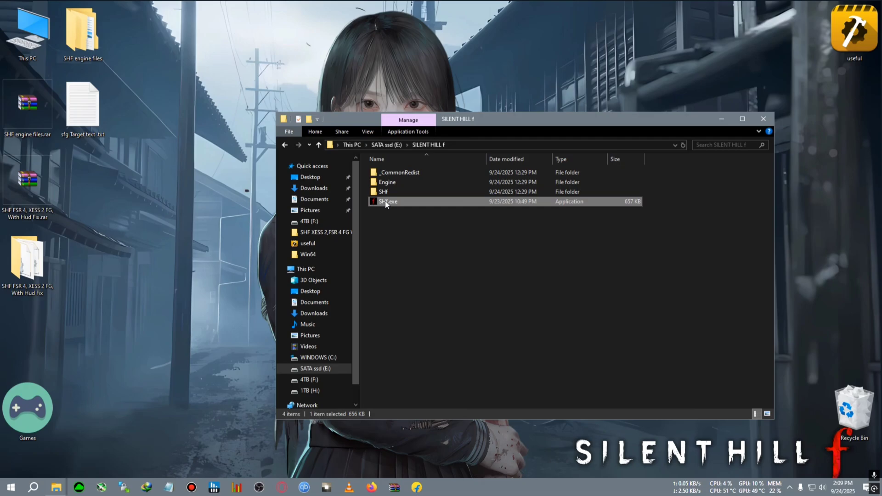
pyautogui.rightClick(387, 201)
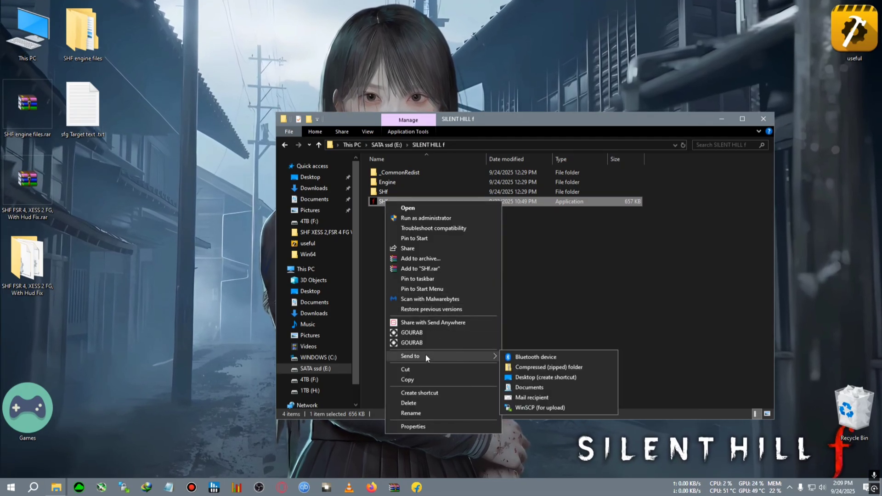
pyautogui.click(546, 377)
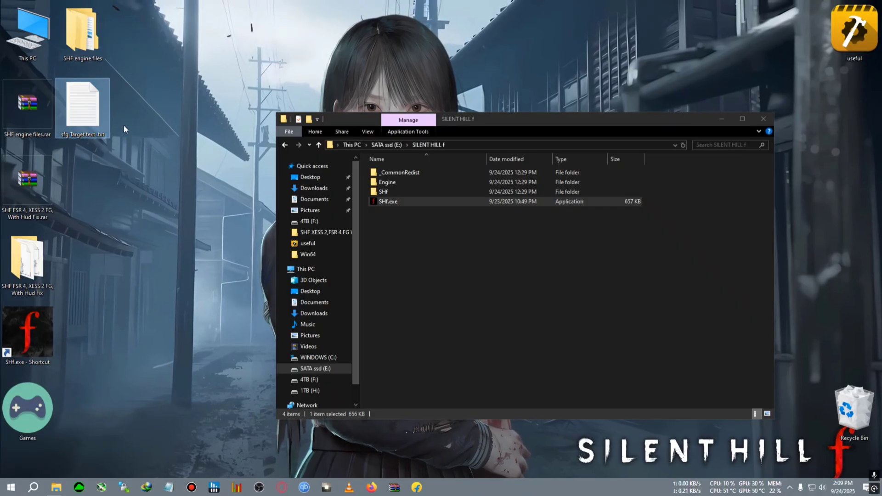
pyautogui.doubleClick(82, 101)
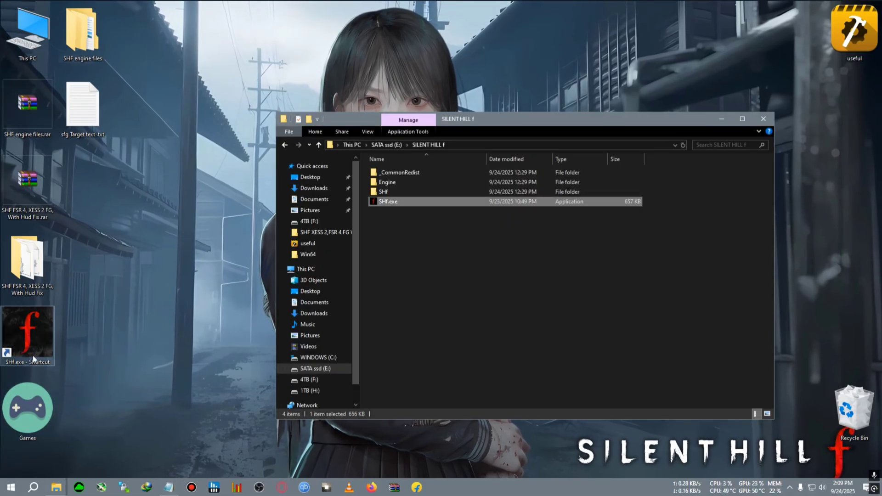
# Edit the Target field in the SHf.exe shortcut's Properties and confirm
pyautogui.rightClick(28, 335)
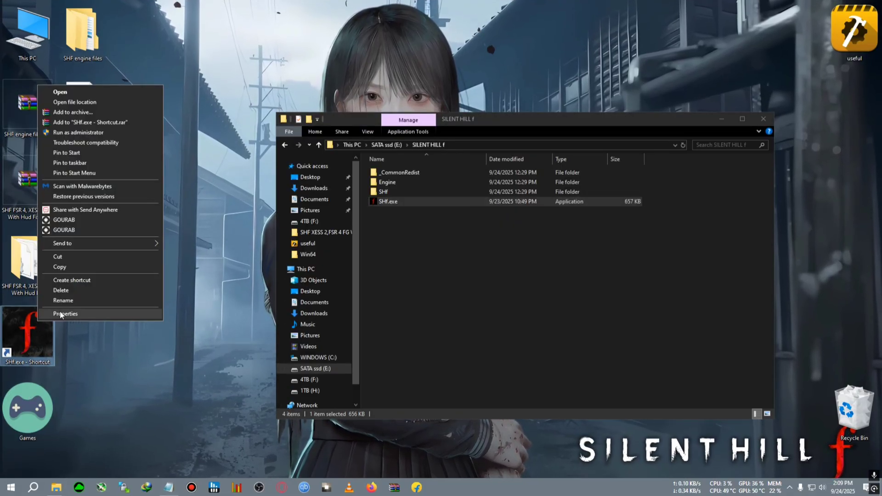
pyautogui.click(66, 314)
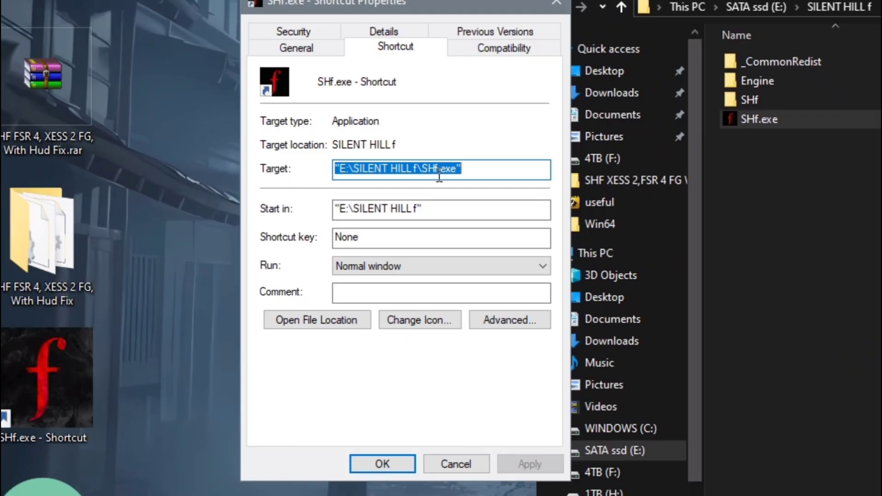
pyautogui.click(469, 169)
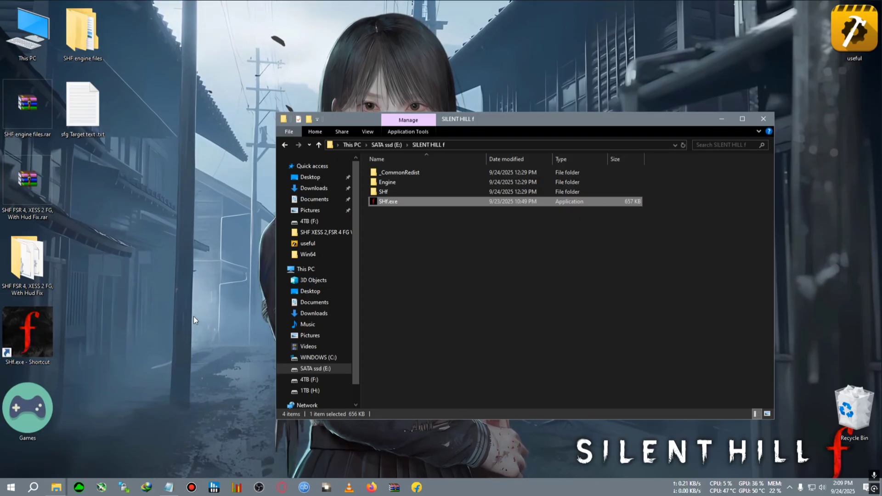
pyautogui.moveTo(209, 308)
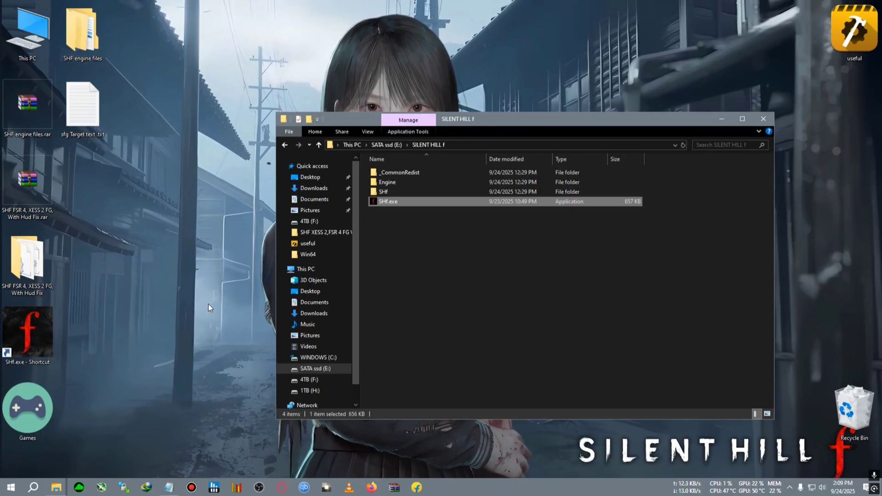
pyautogui.click(763, 119)
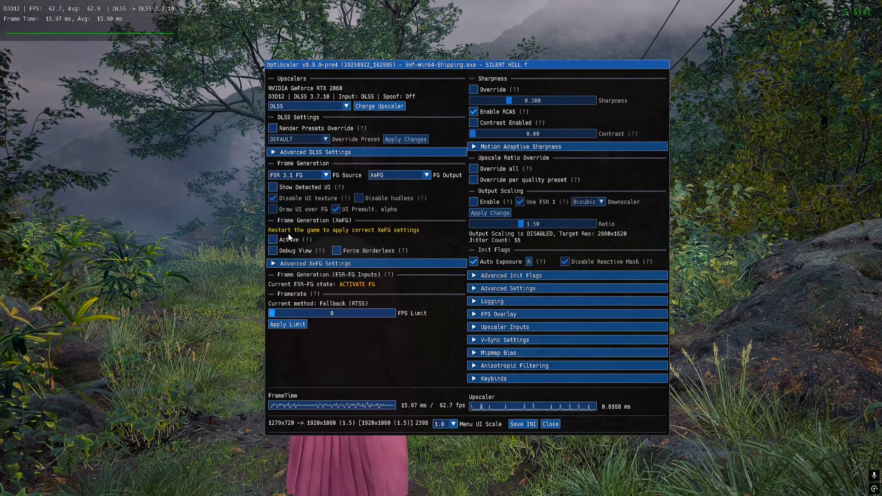
pyautogui.moveTo(363, 240)
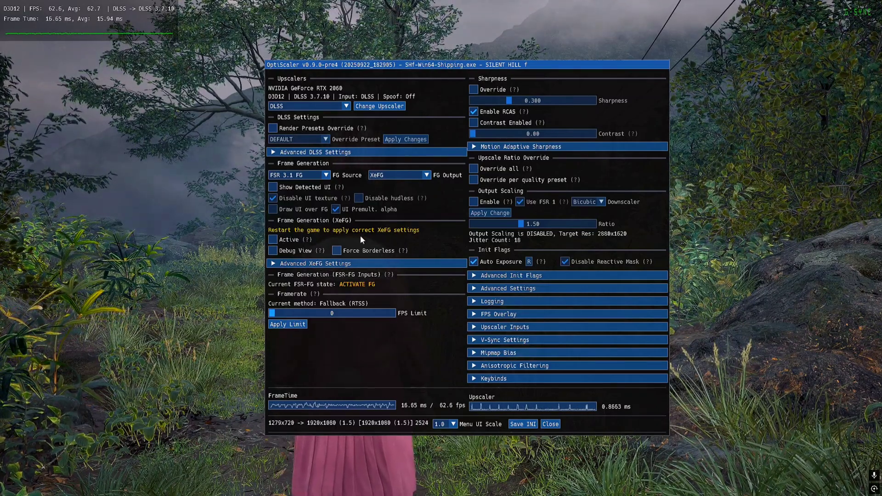
# Tick Active under Frame Generation (XeFG) in the OptiScaler menu and close it
pyautogui.click(272, 239)
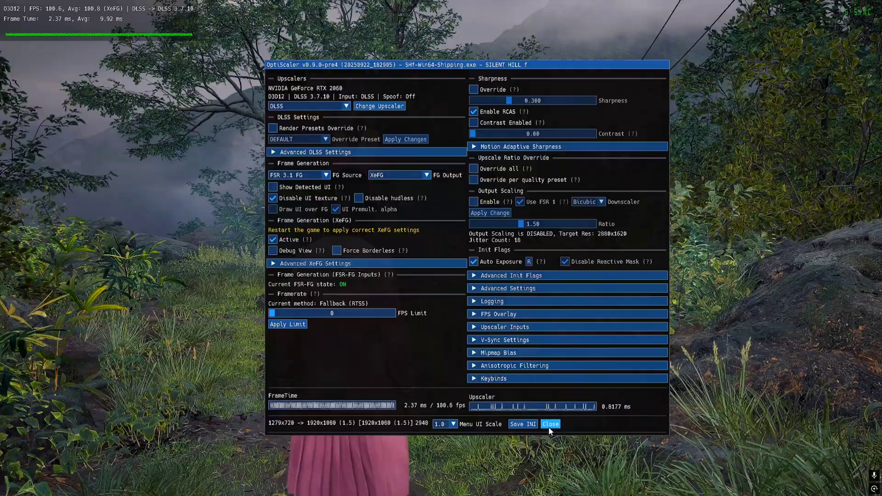
pyautogui.click(551, 424)
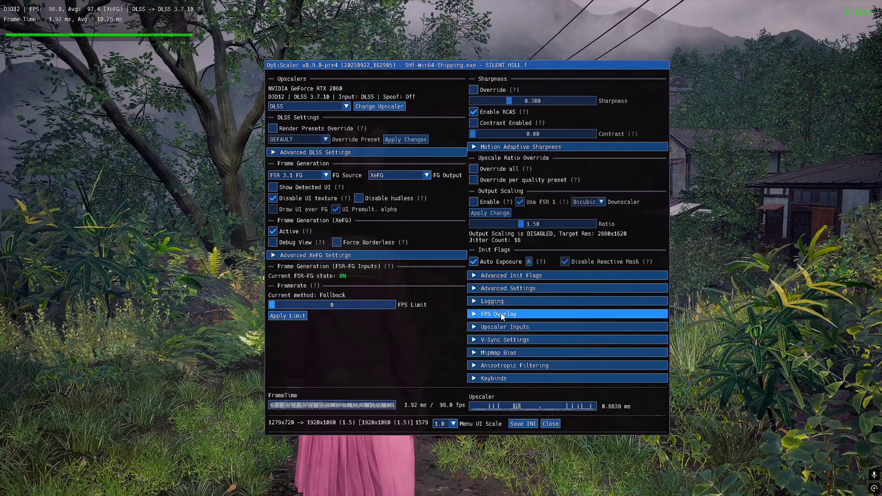
# Expand FPS Overlay, keep XeFG as the FG Output, and close the menu
pyautogui.click(499, 315)
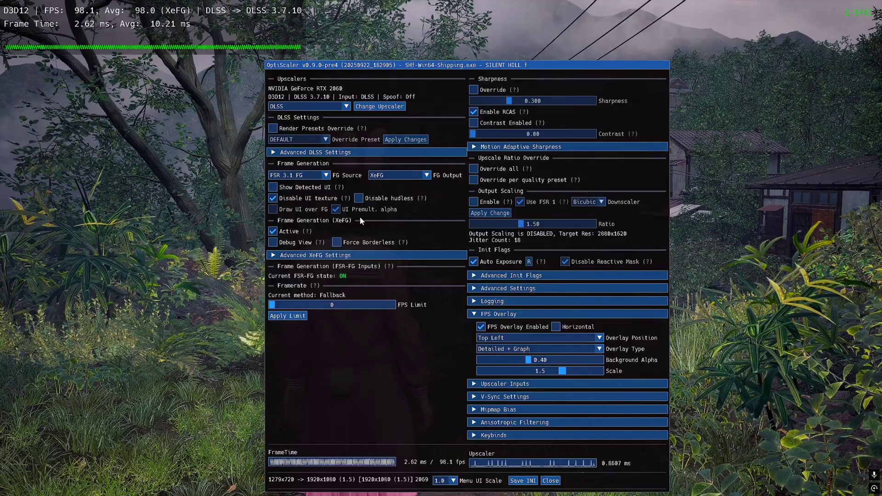
pyautogui.click(325, 175)
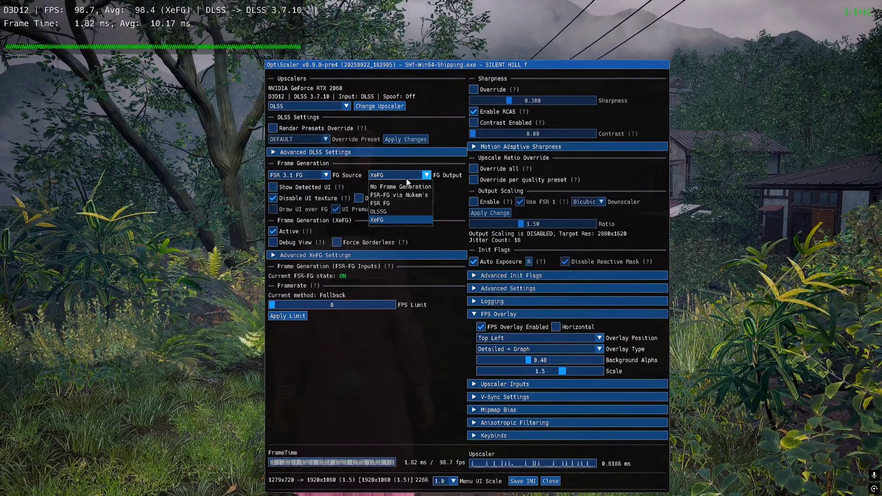
pyautogui.click(377, 220)
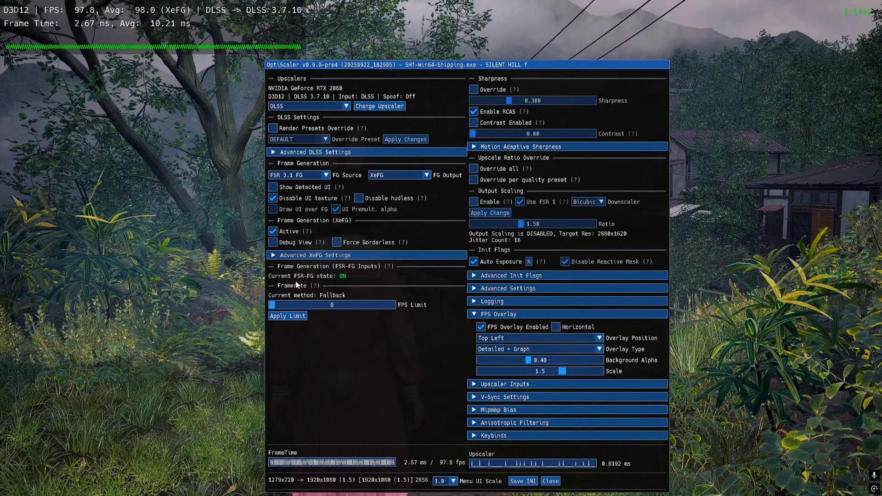
pyautogui.click(550, 481)
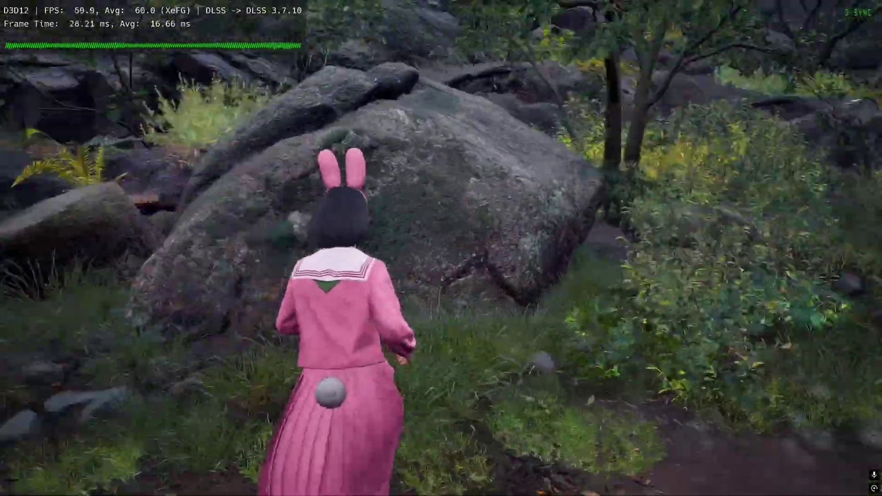
# Walk forward along the path with XeFG holding about 60 fps
pyautogui.press('w')
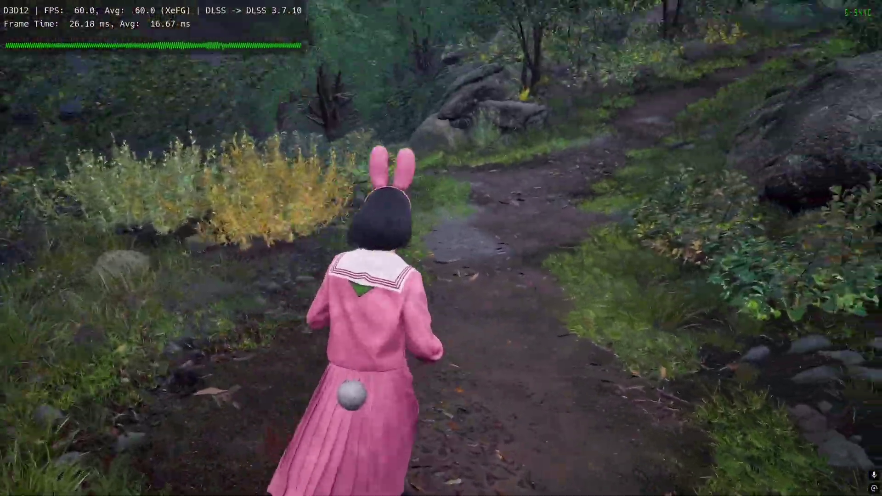
pyautogui.press('w')
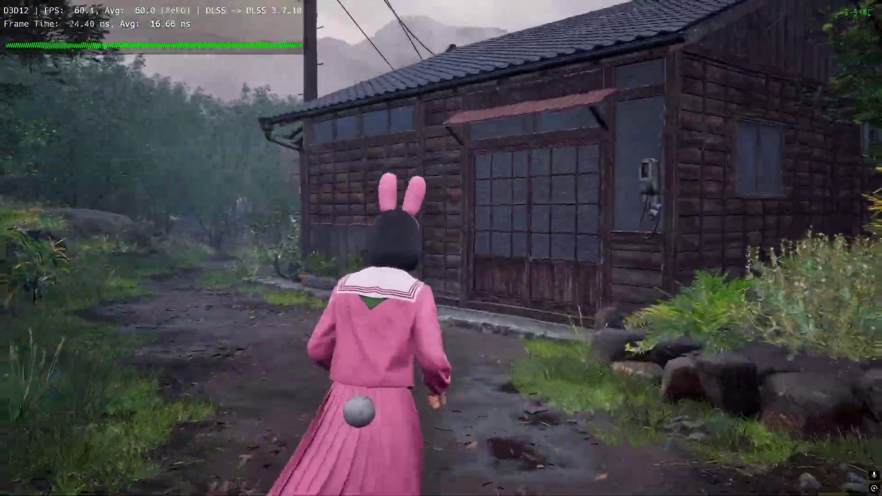